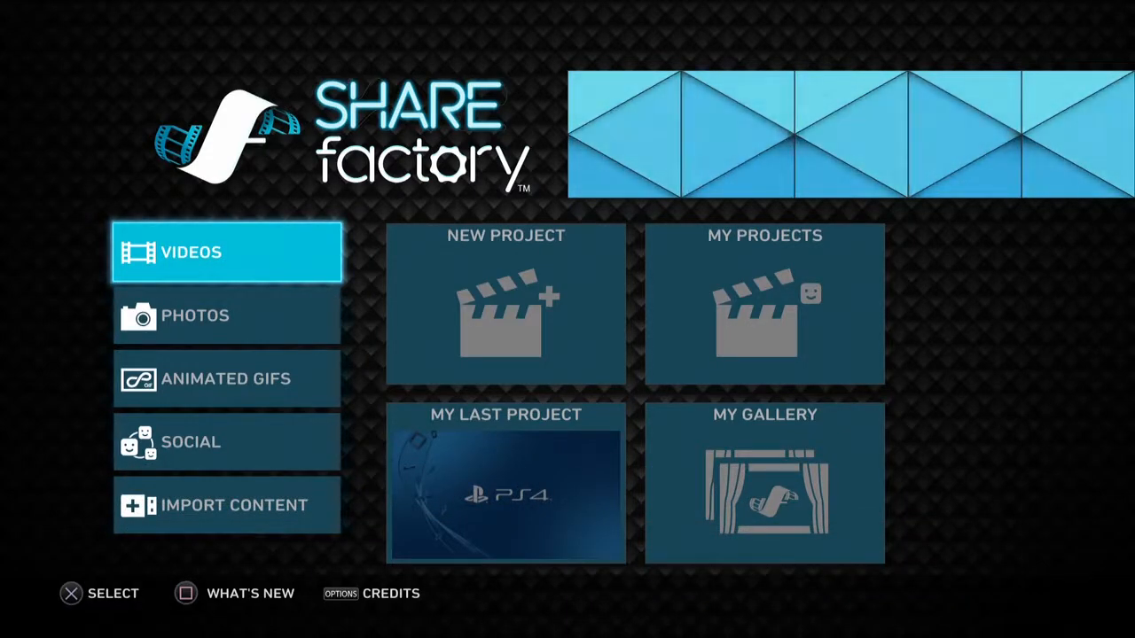
# Start a new video project and browse the Choose Theme grid to pick a theme.
pyautogui.click(505, 304)
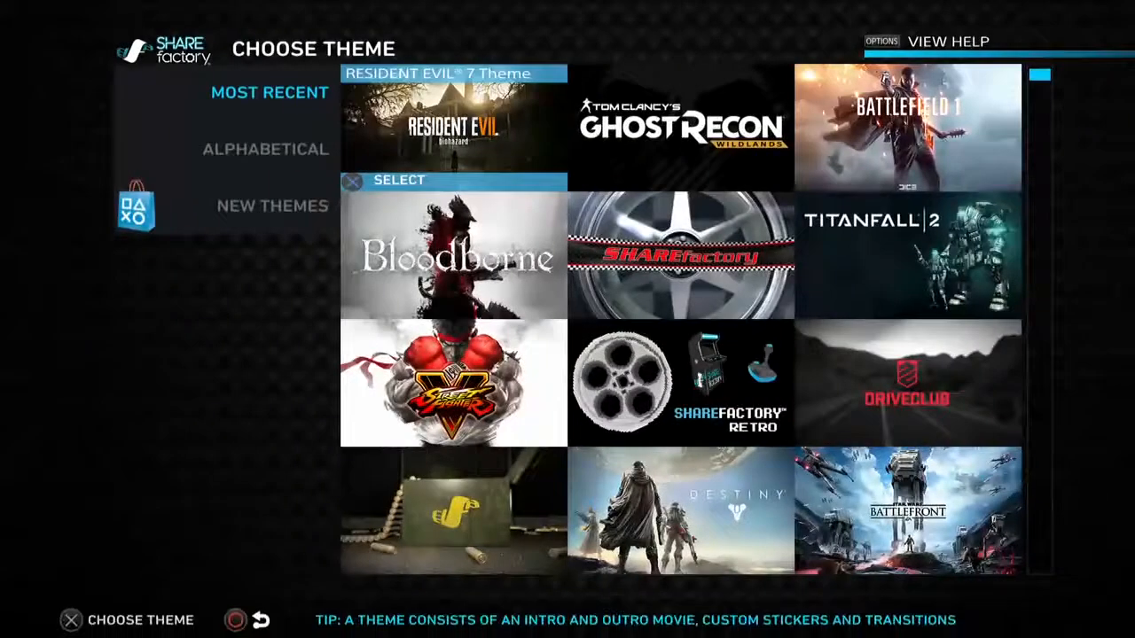
pyautogui.scroll(-3)
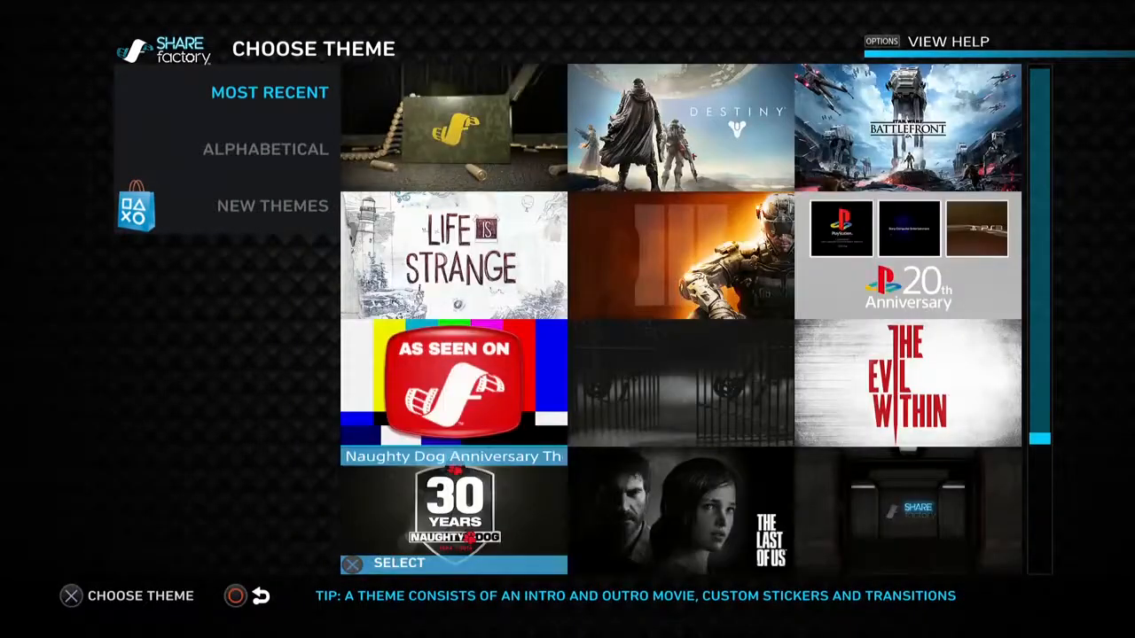
pyautogui.scroll(-3)
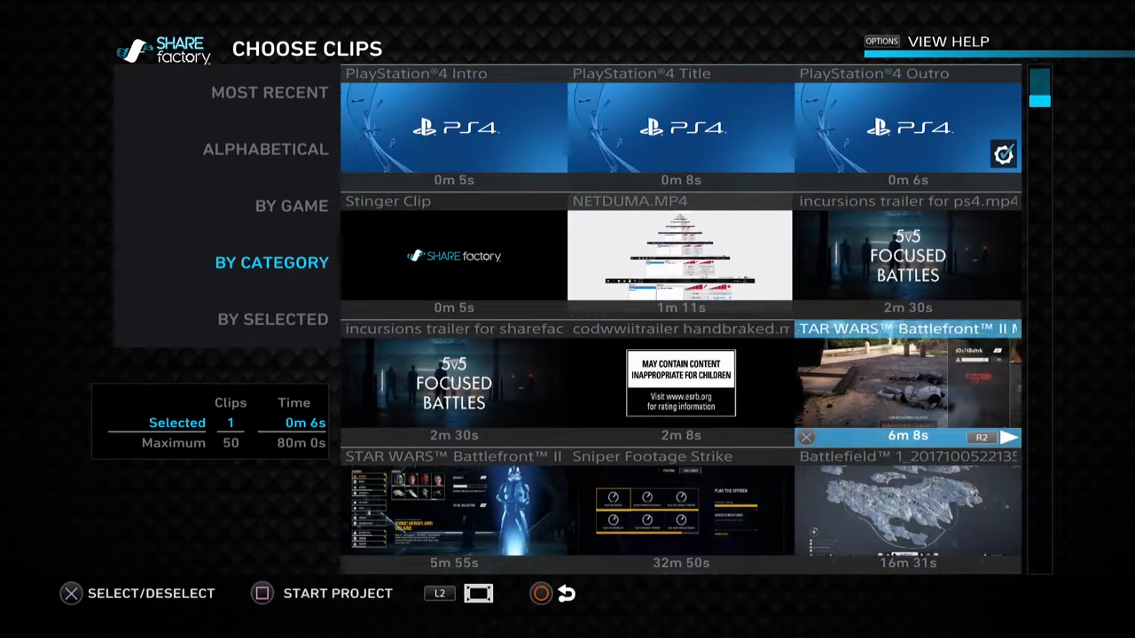
# Select the Star Wars Battlefront II gameplay clip and start the project.
pyautogui.click(908, 381)
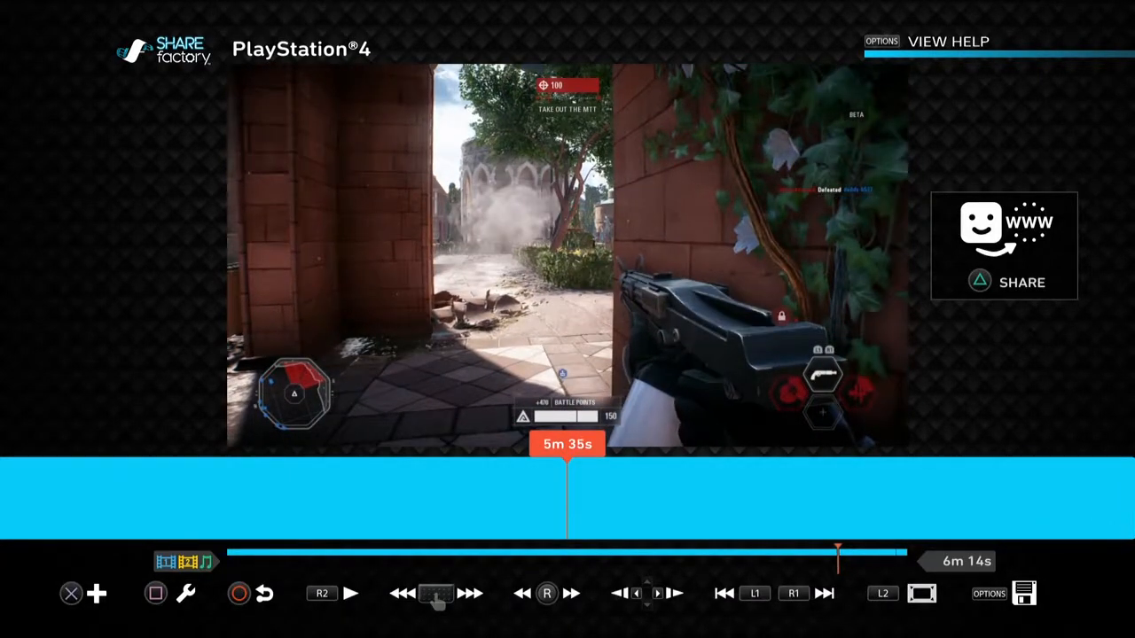
# Rewind and play the footage around the five-minute mark, then bring up clip editing.
pyautogui.click(402, 593)
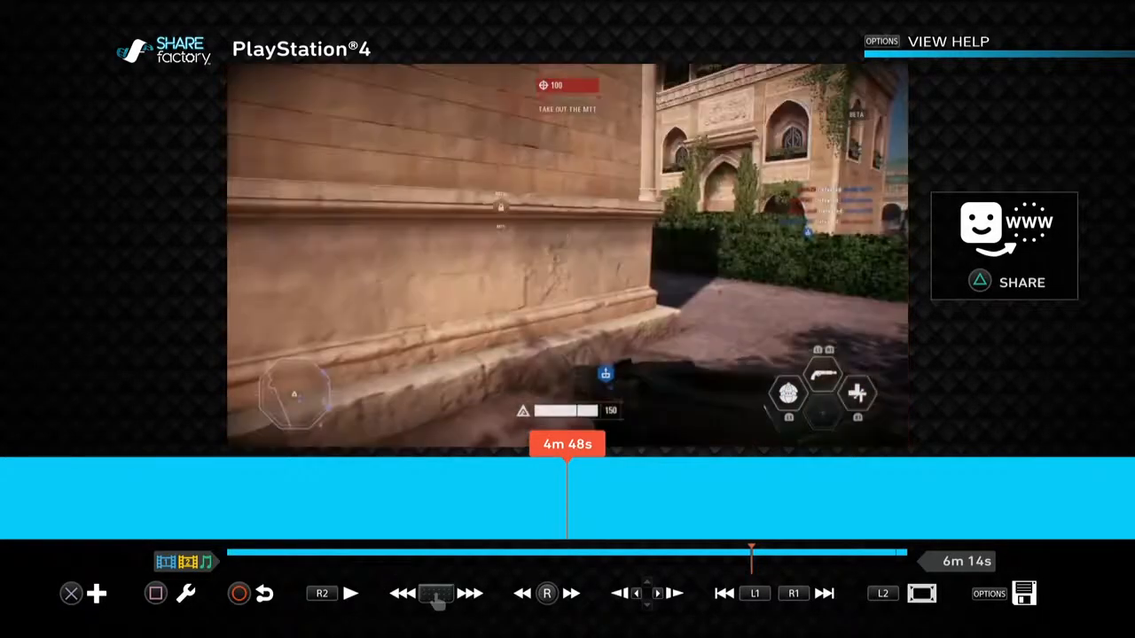
pyautogui.click(350, 593)
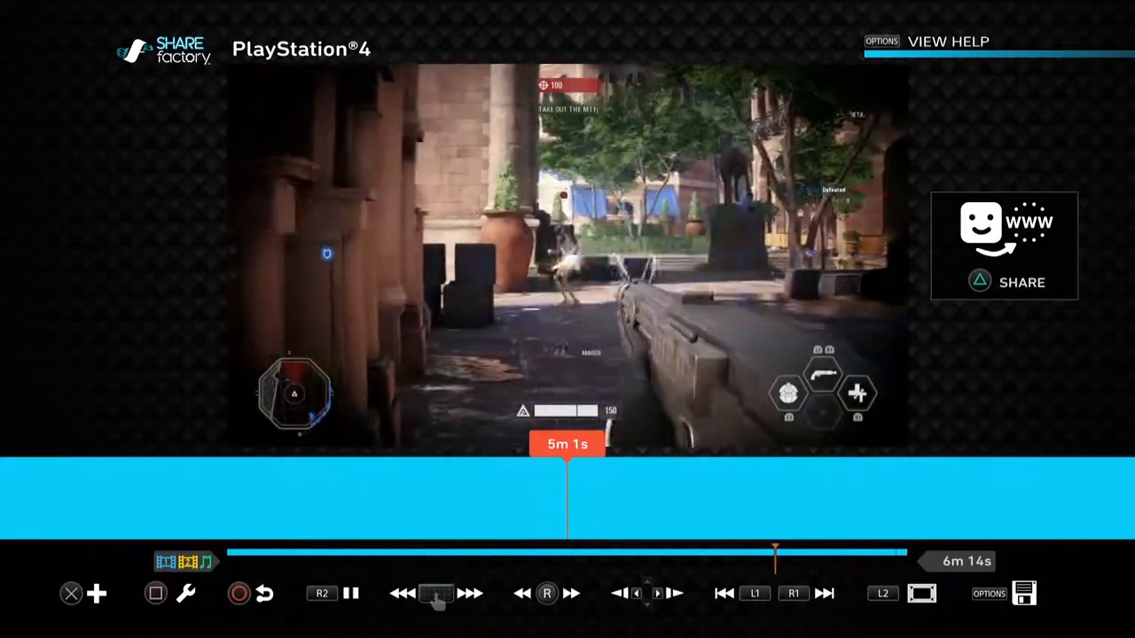
pyautogui.click(350, 594)
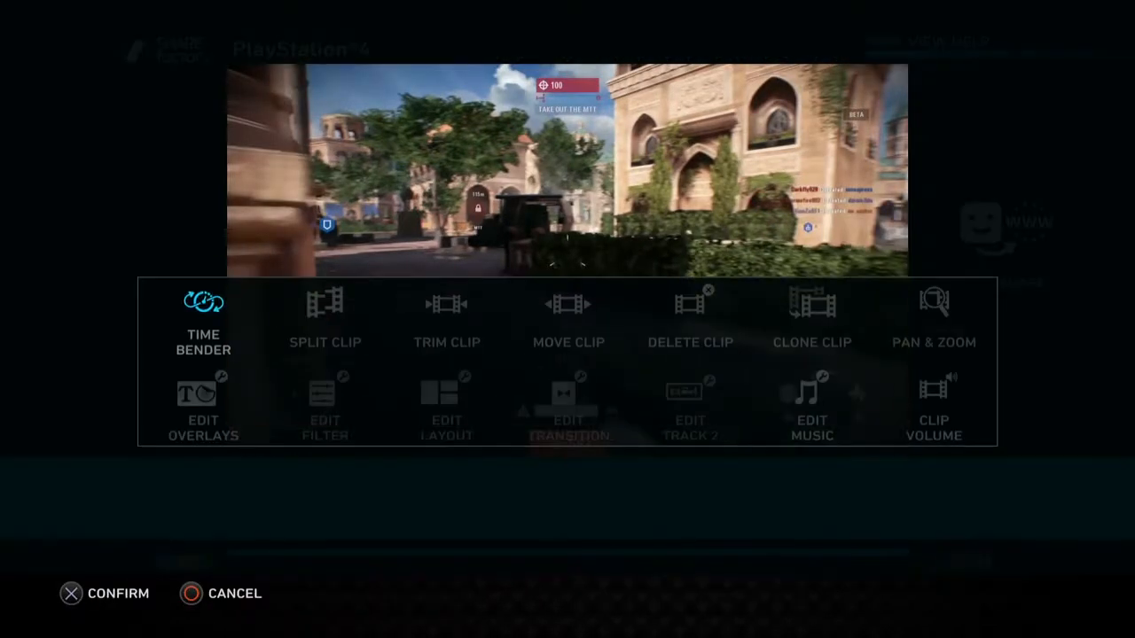
# Choose Split Clip from the edit menu and enter split mode.
pyautogui.click(324, 320)
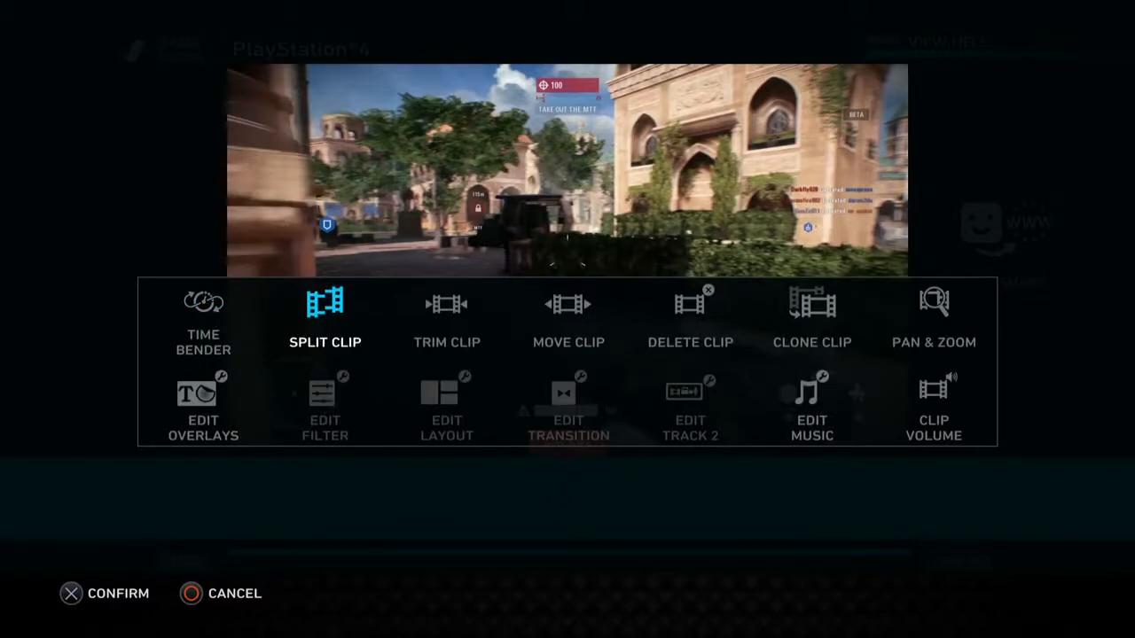
pyautogui.click(325, 320)
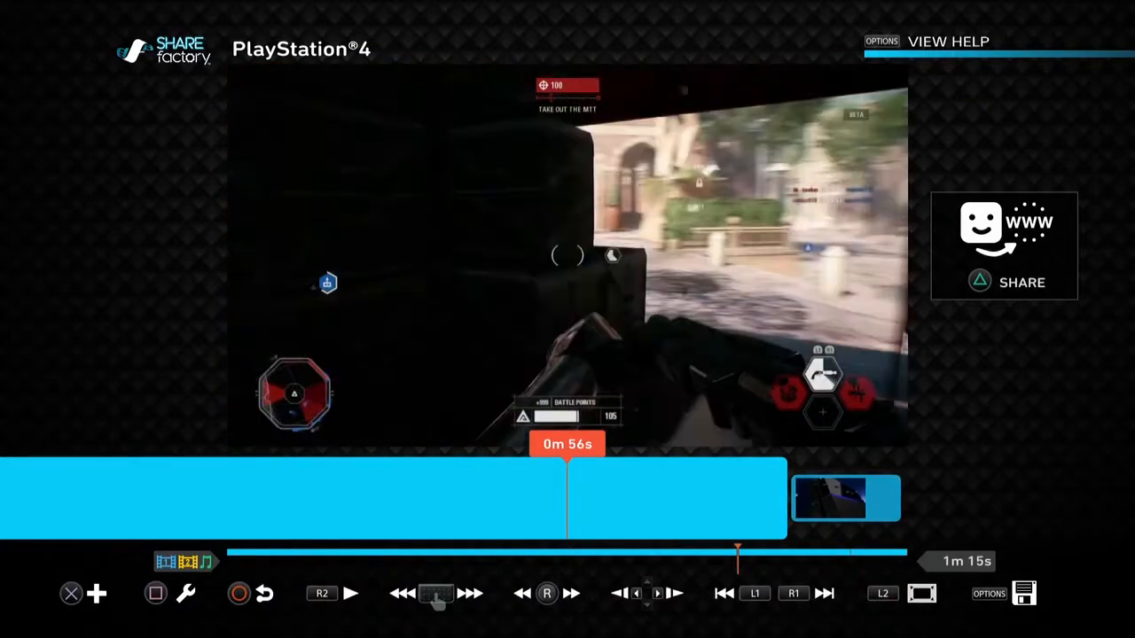
pyautogui.click(350, 594)
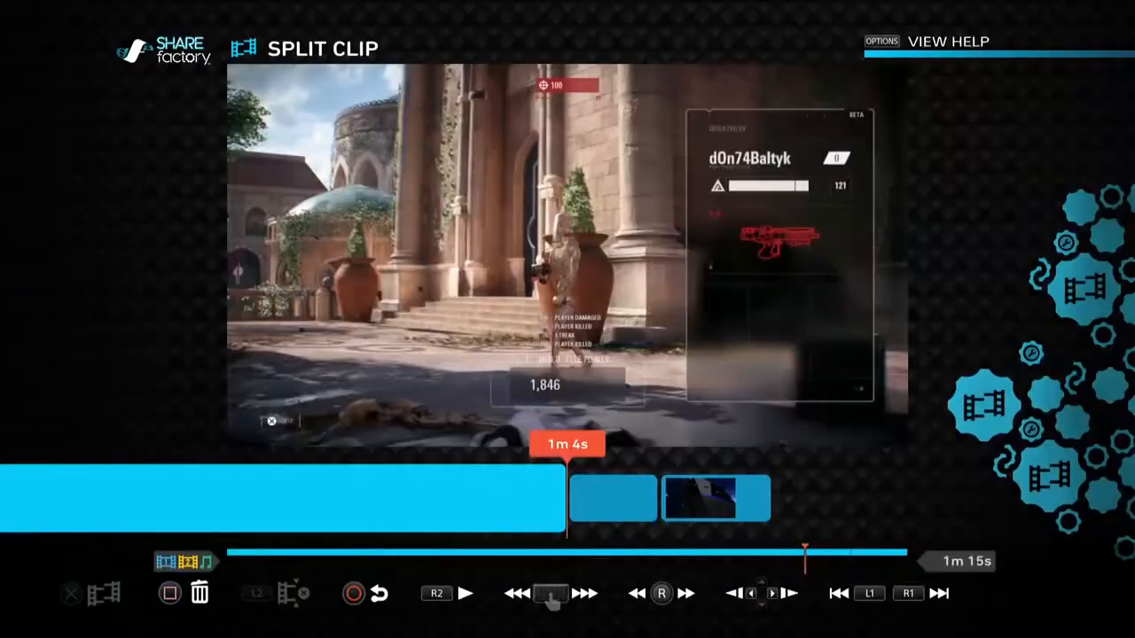
# Remove a section to reach 1m 10s and confirm a split near the start.
pyautogui.click(199, 594)
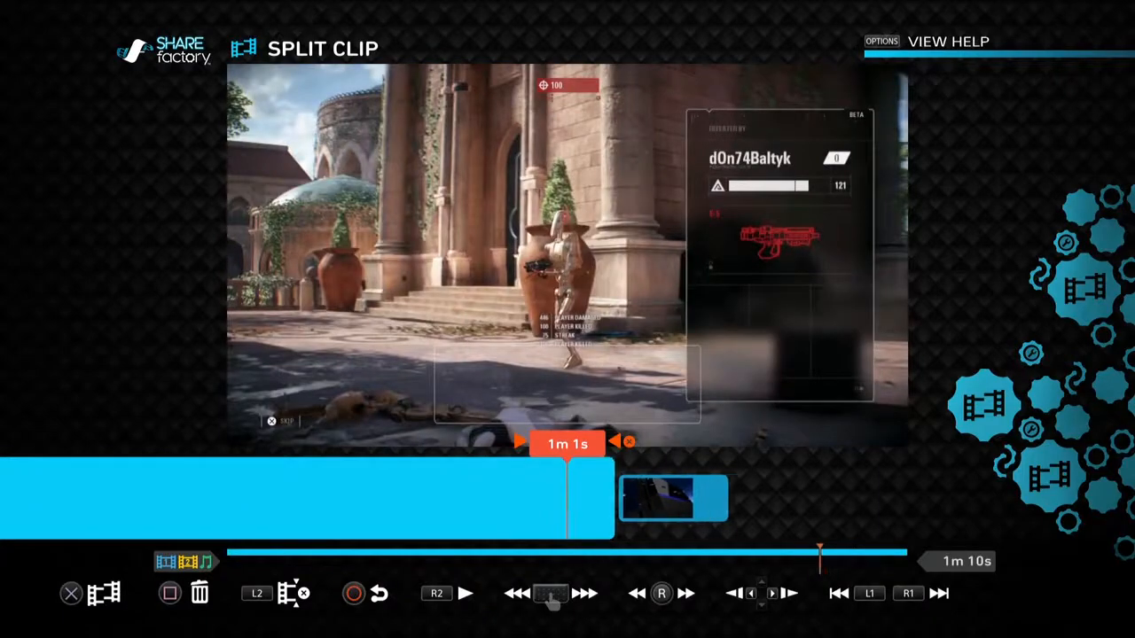
pyautogui.click(517, 593)
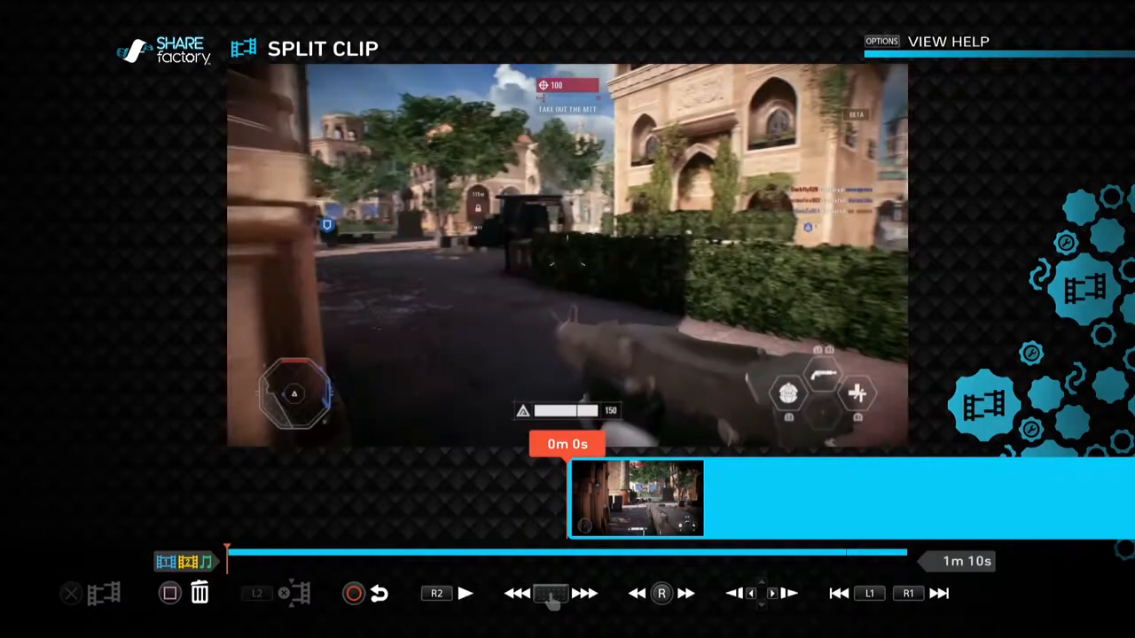
pyautogui.click(466, 593)
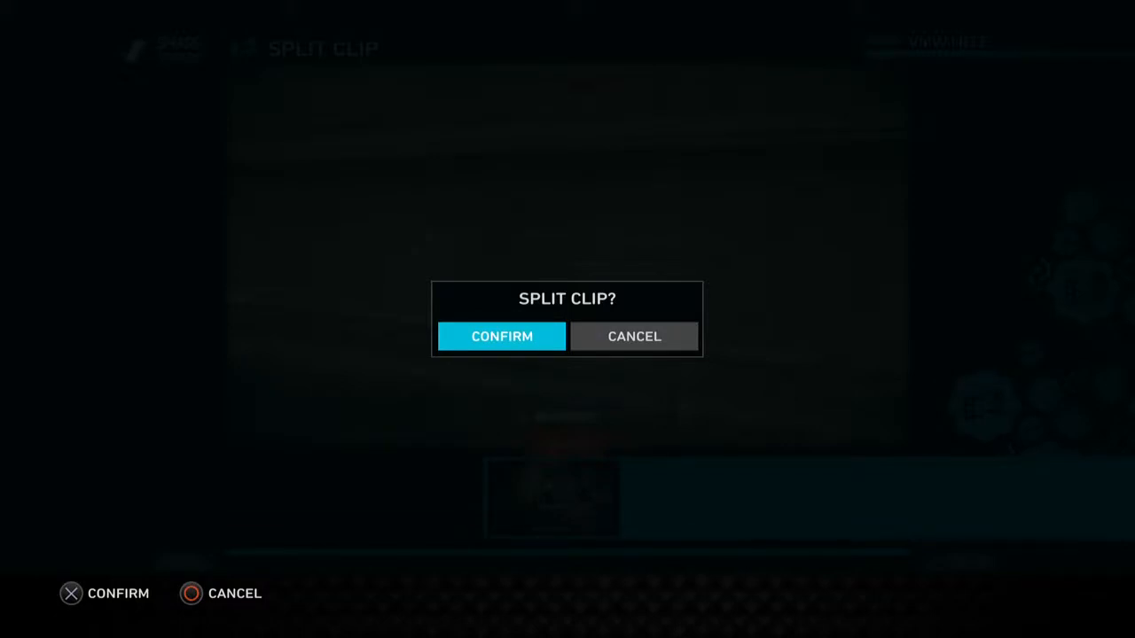
pyautogui.click(502, 336)
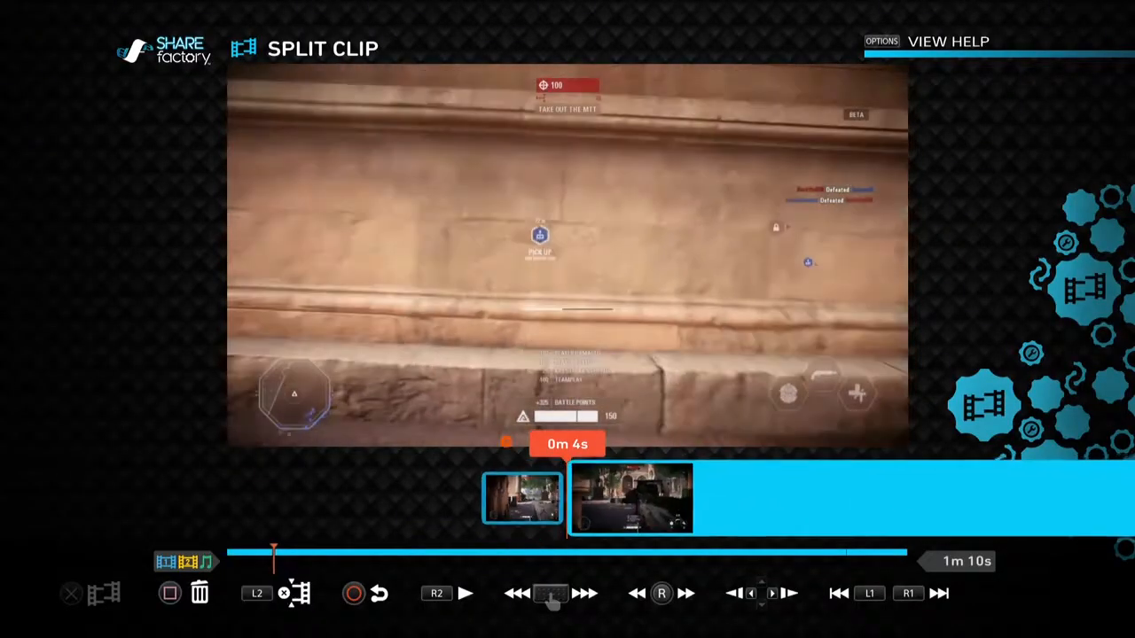
pyautogui.click(466, 593)
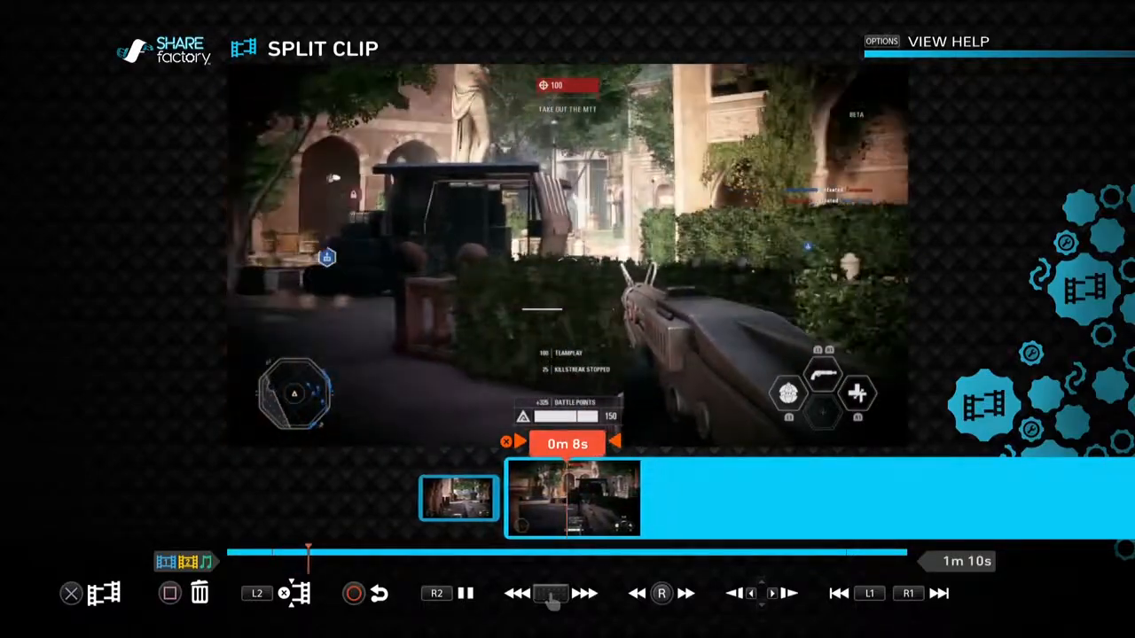
# Mark and remove a section to reach 48 seconds, then confirm another split.
pyautogui.click(466, 593)
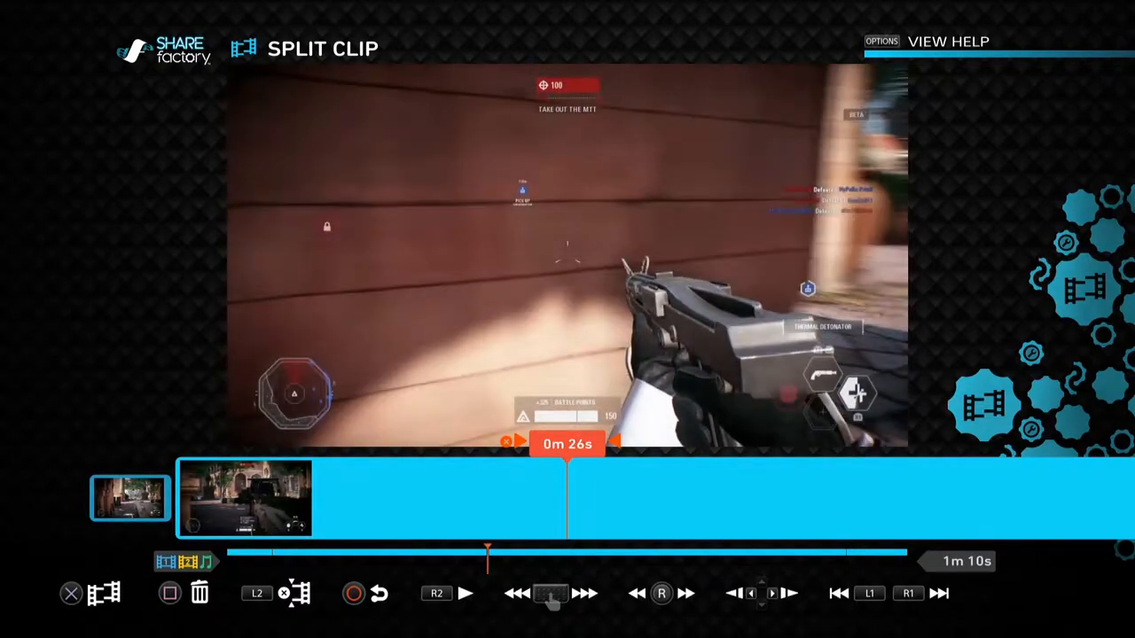
pyautogui.click(295, 593)
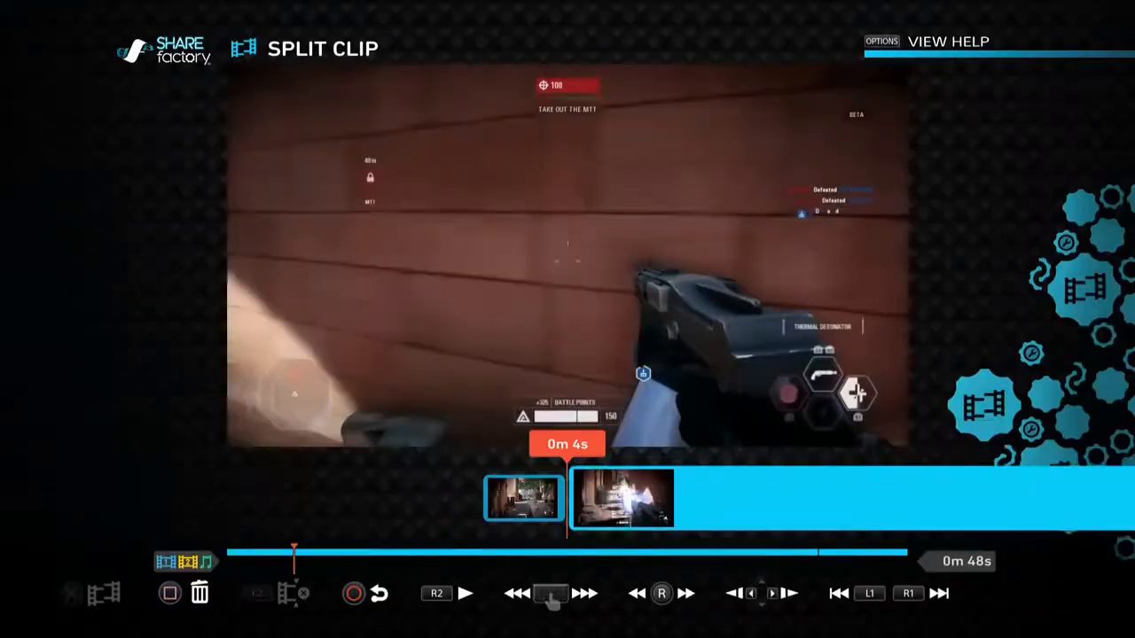
pyautogui.click(465, 594)
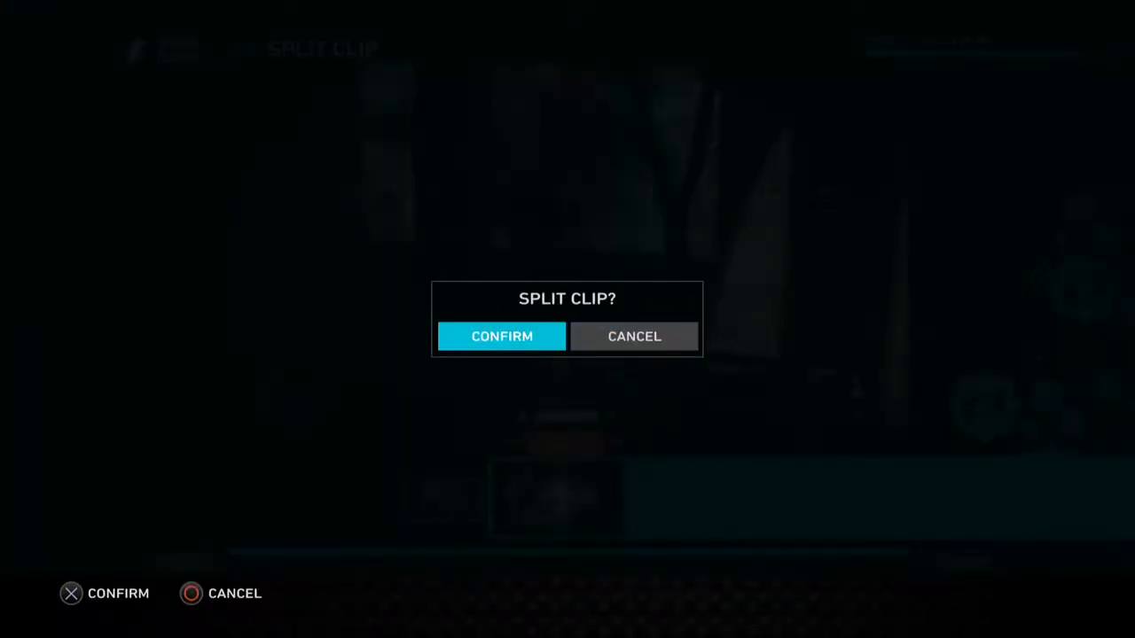
pyautogui.click(502, 336)
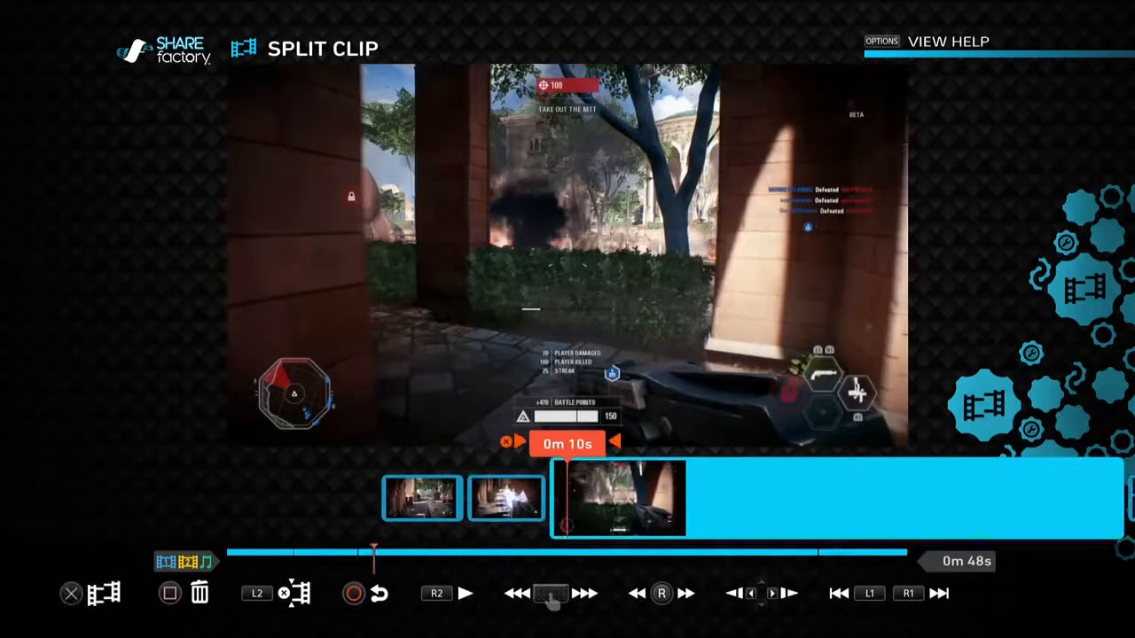
# Play to 0m 16s and confirm a third split.
pyautogui.click(465, 593)
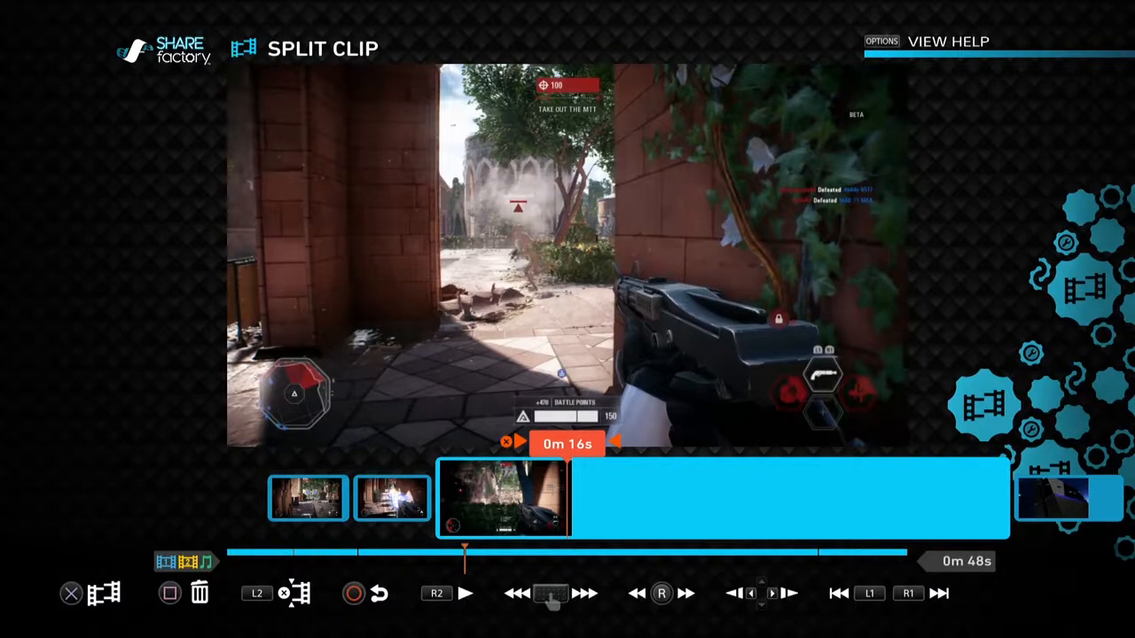
pyautogui.click(294, 593)
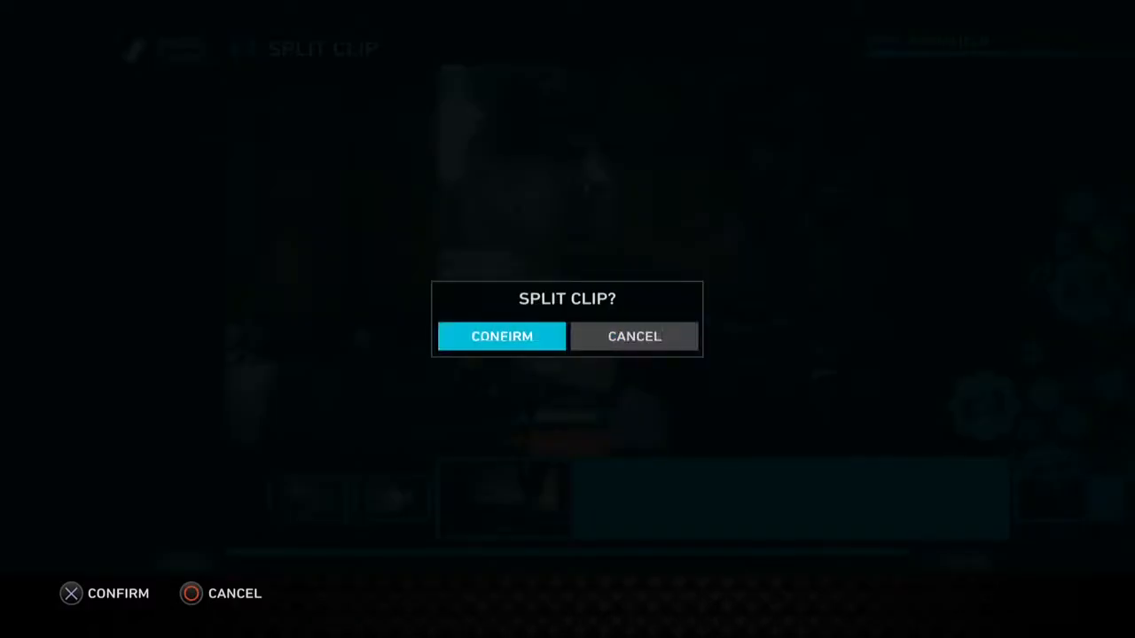
pyautogui.click(502, 336)
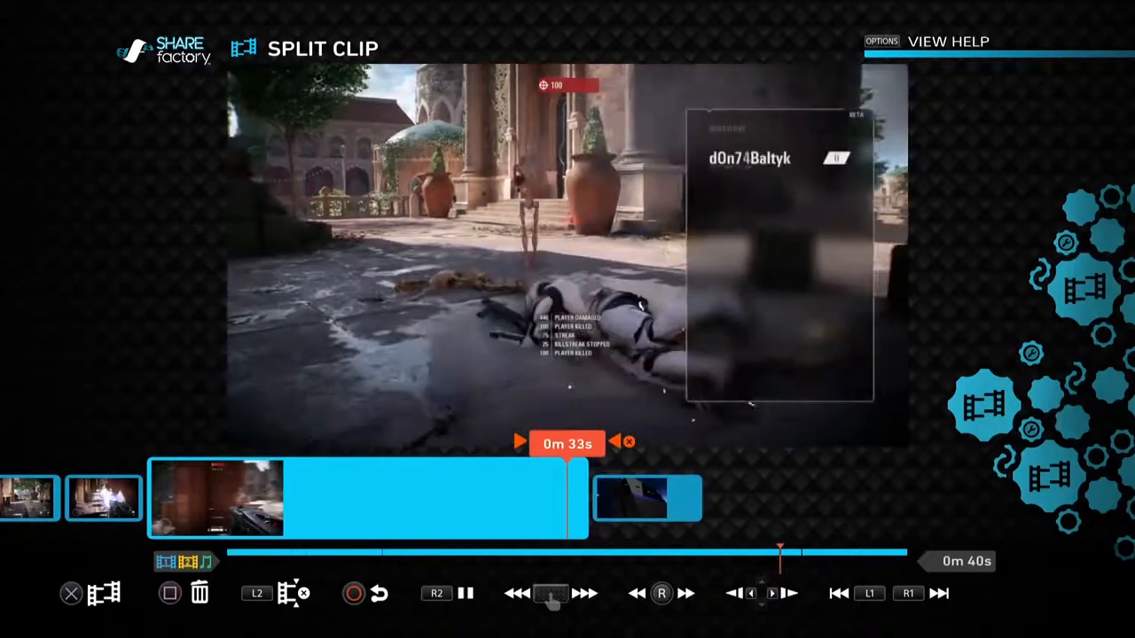
# Exit Split Clip mode back to the main timeline.
pyautogui.click(466, 593)
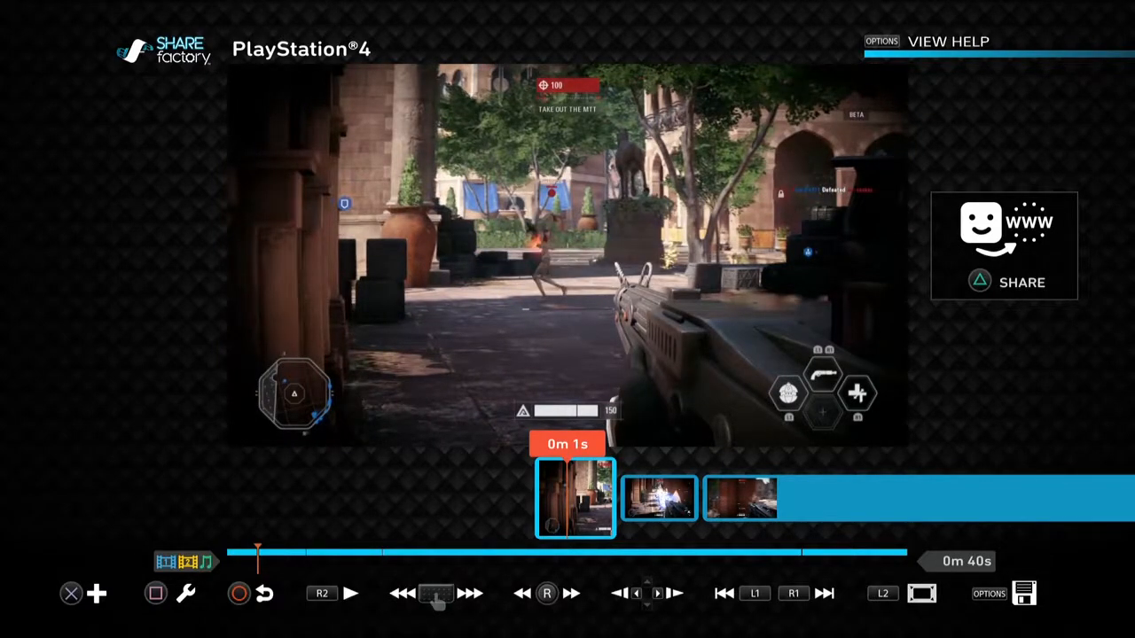
# Insert transitions between the first three clip pieces from the Add menu.
pyautogui.click(96, 593)
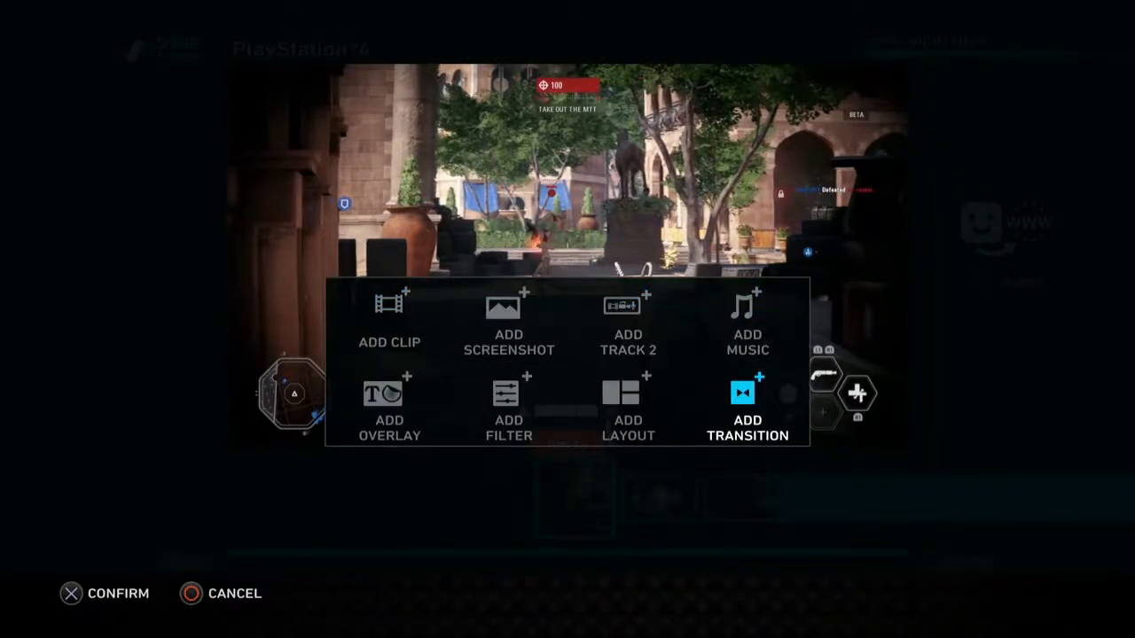
pyautogui.click(747, 417)
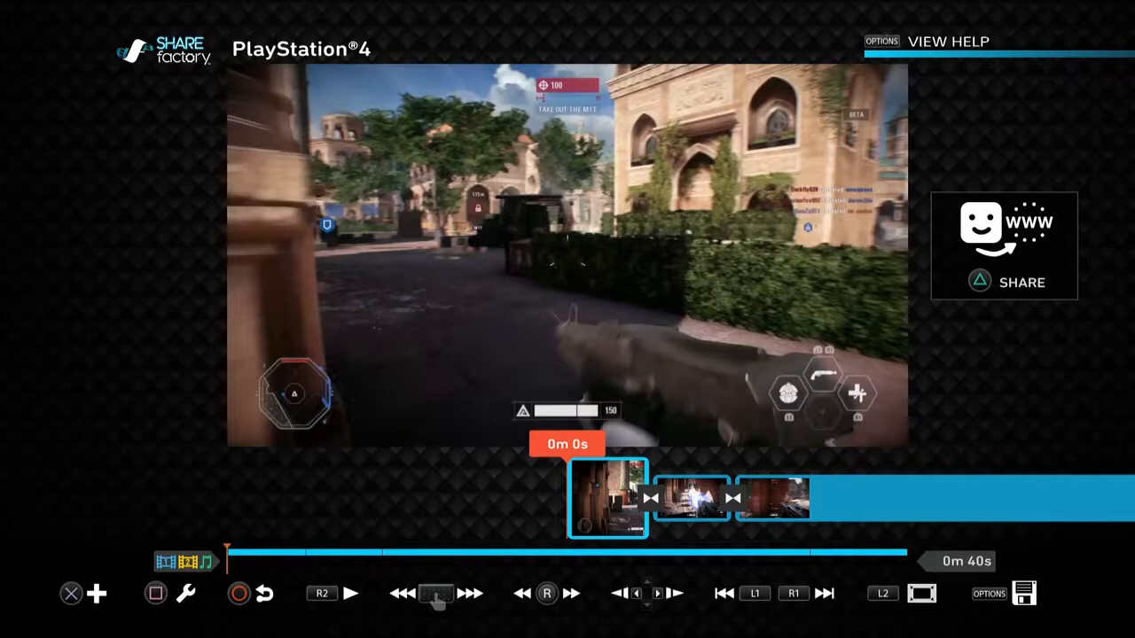
pyautogui.click(351, 594)
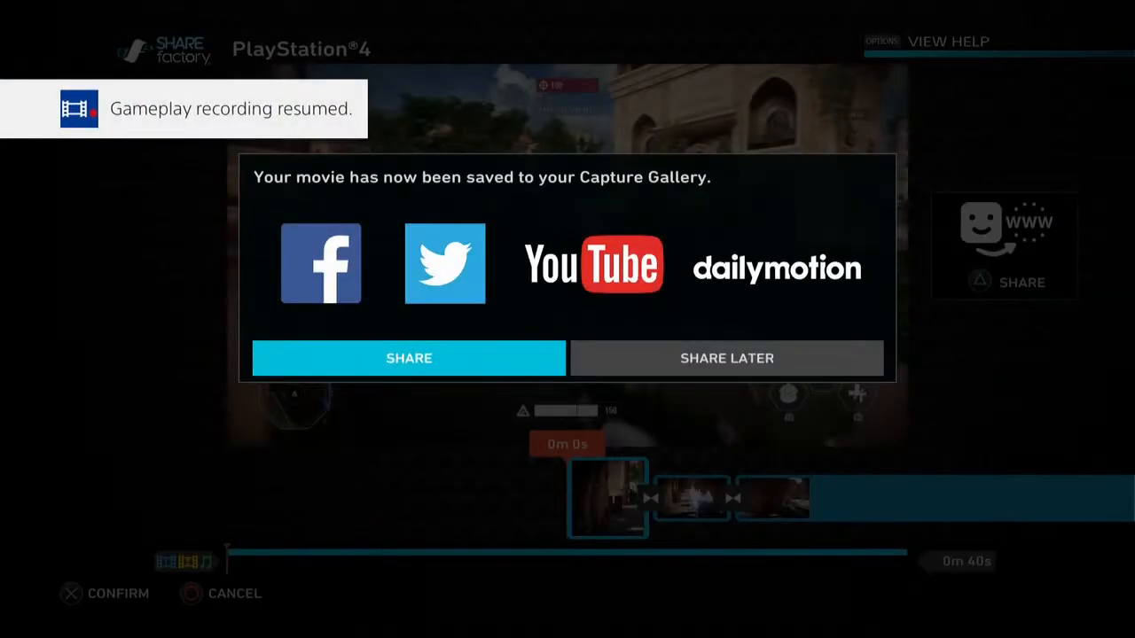
# Choose Twitter to share the saved movie with a #PS4share comment.
pyautogui.click(409, 359)
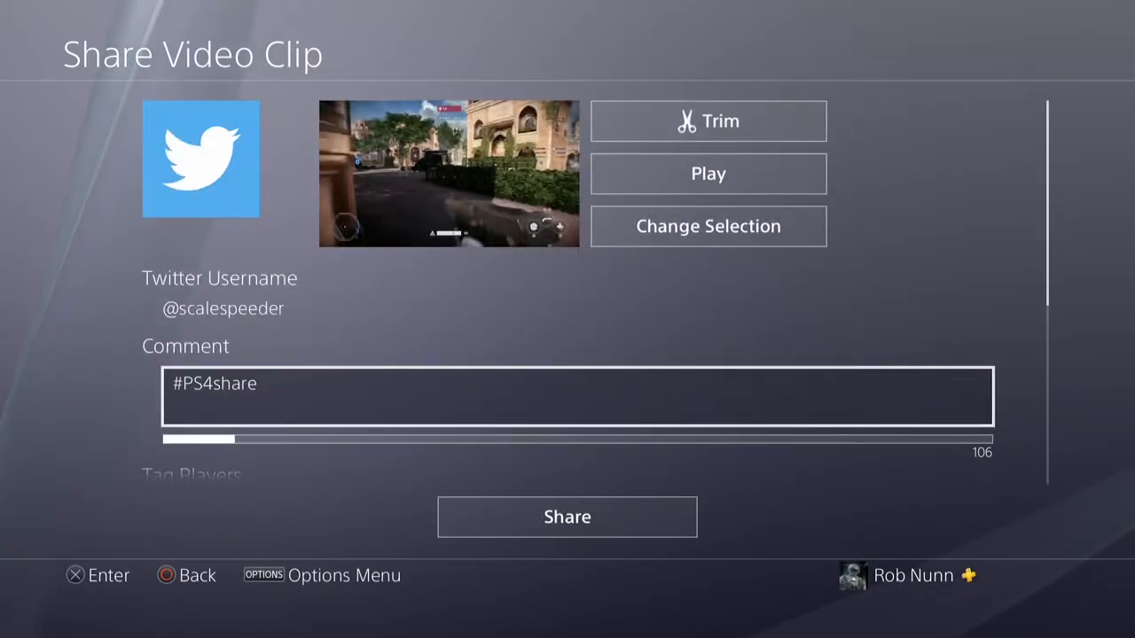
# Scroll to the Twitter comment field and start editing before #PS4share.
pyautogui.scroll(-3)
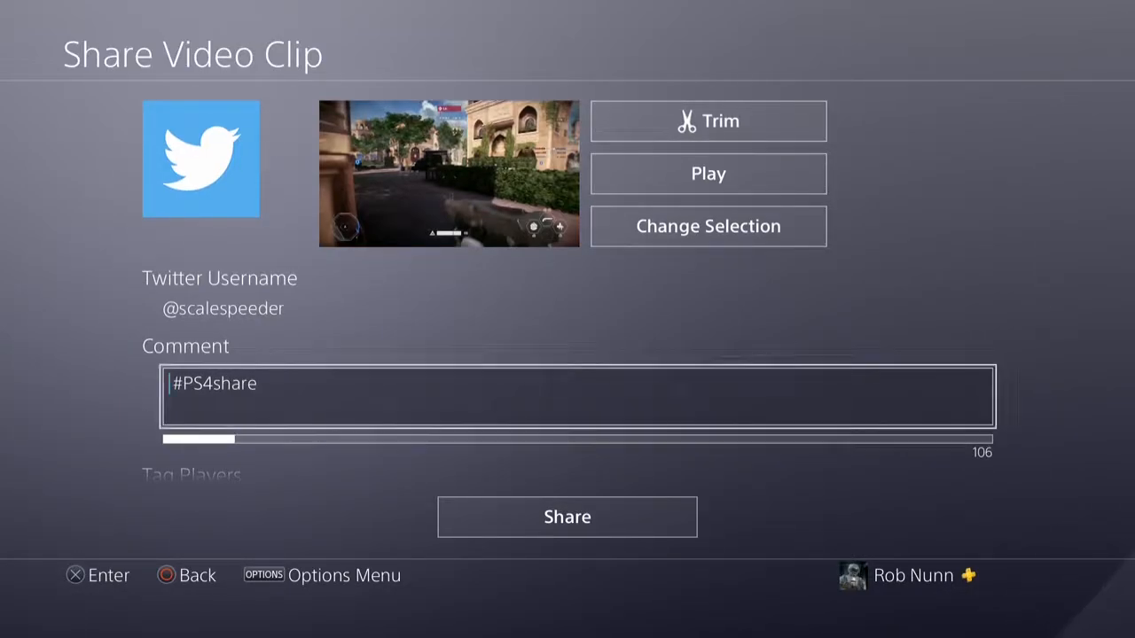
pyautogui.click(577, 395)
pyautogui.write('Th ')
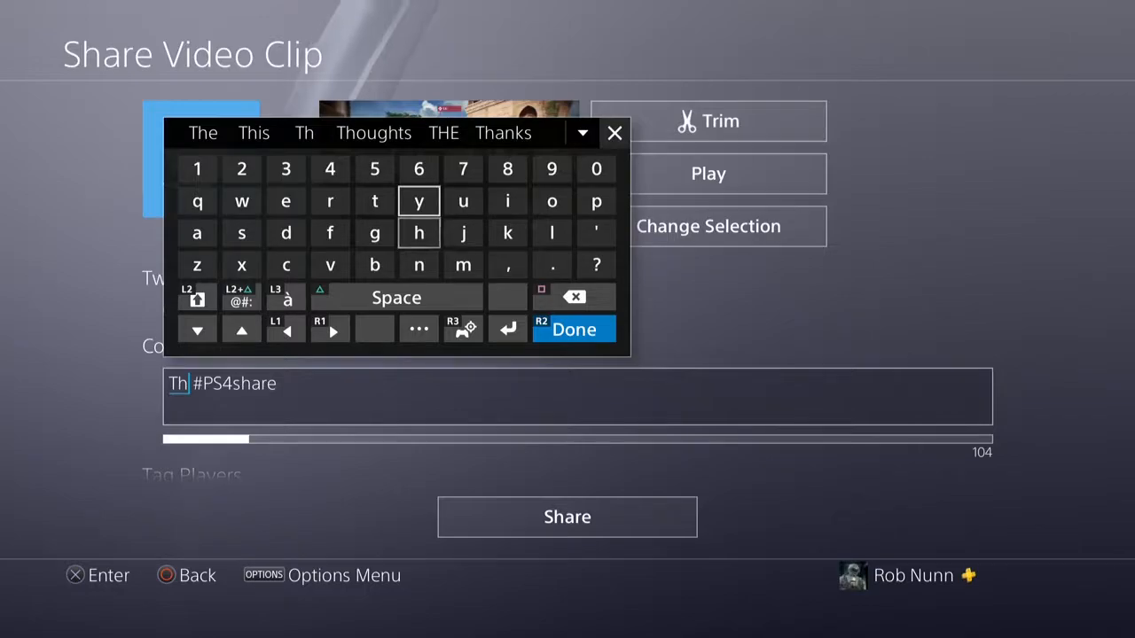
# Enter 'THIS IS BATTLEFRONT 2! ' in capitals ahead of the #PS4share tag.
pyautogui.click(241, 233)
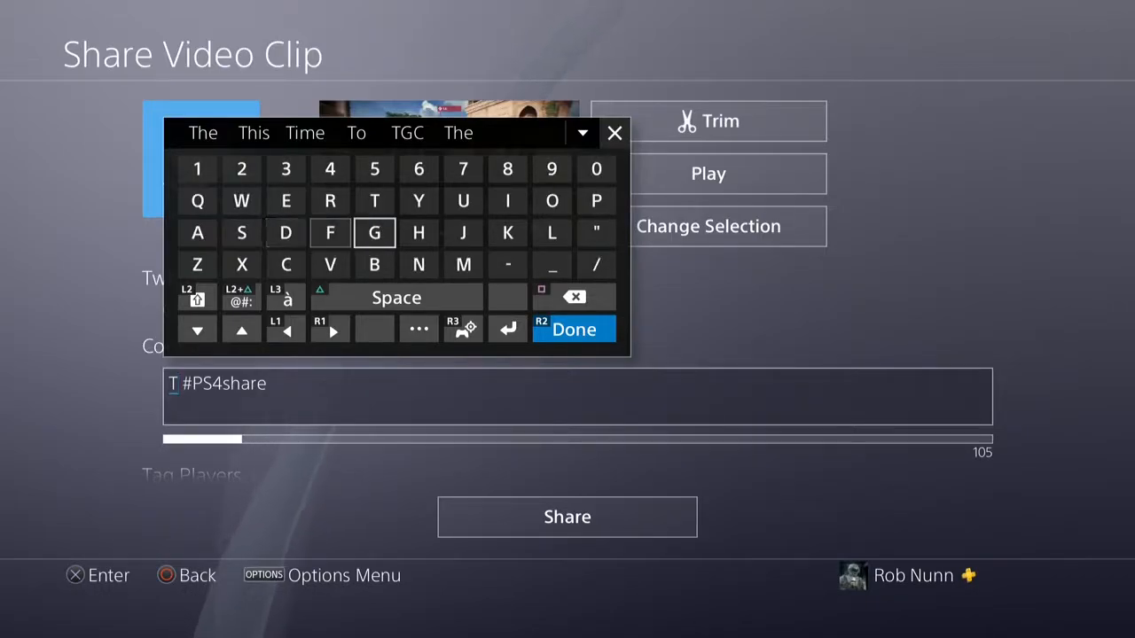
pyautogui.click(417, 233)
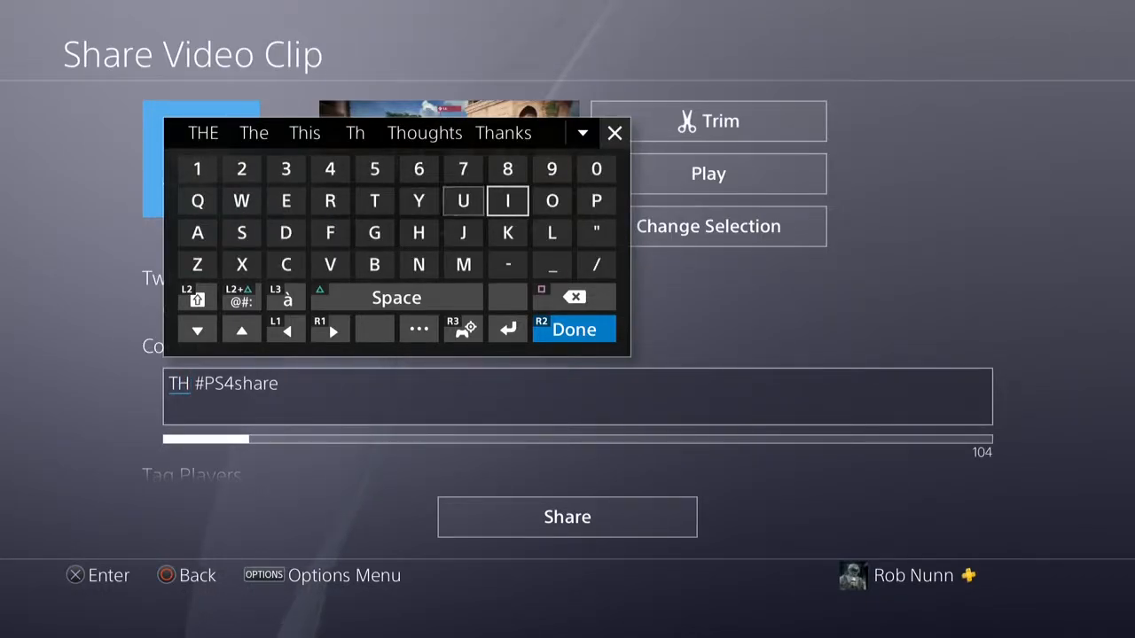
pyautogui.click(507, 200)
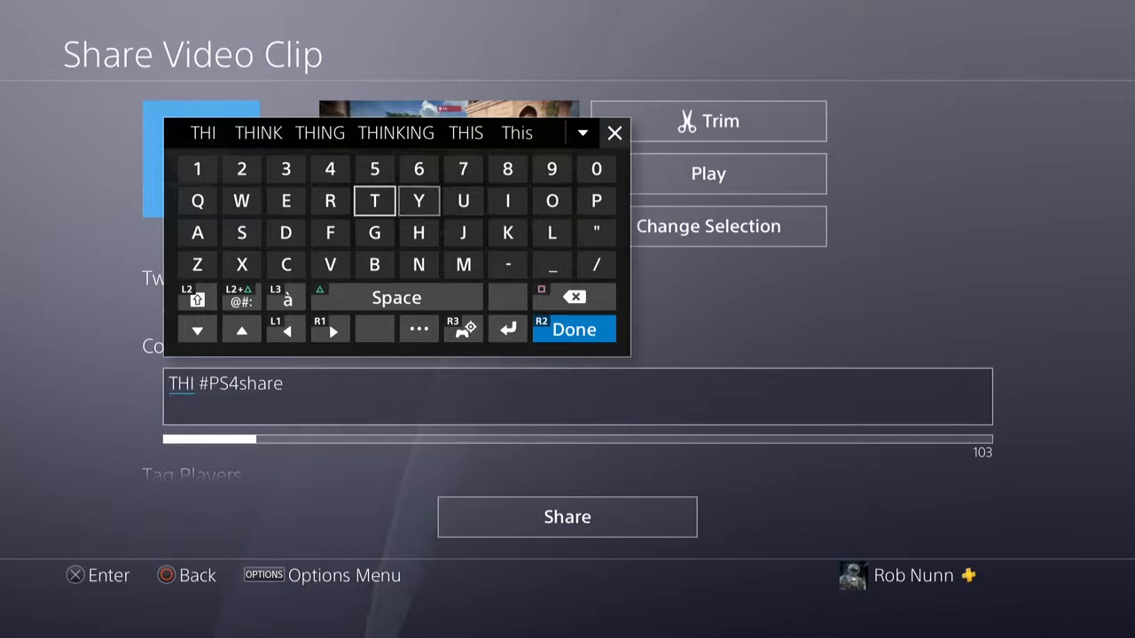
pyautogui.click(466, 133)
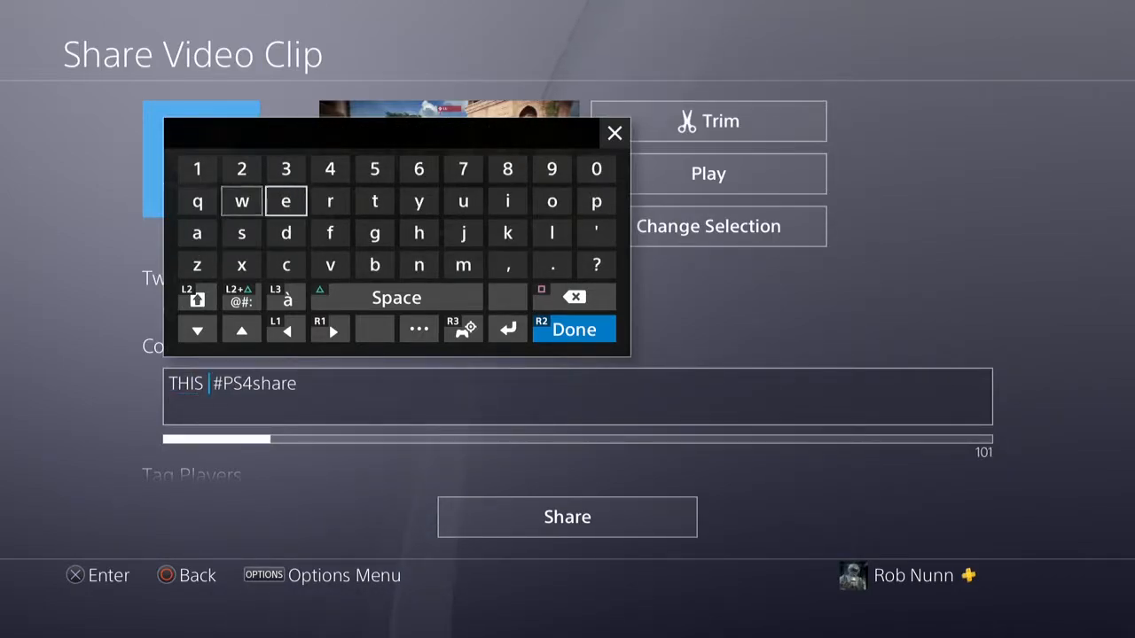
pyautogui.click(507, 202)
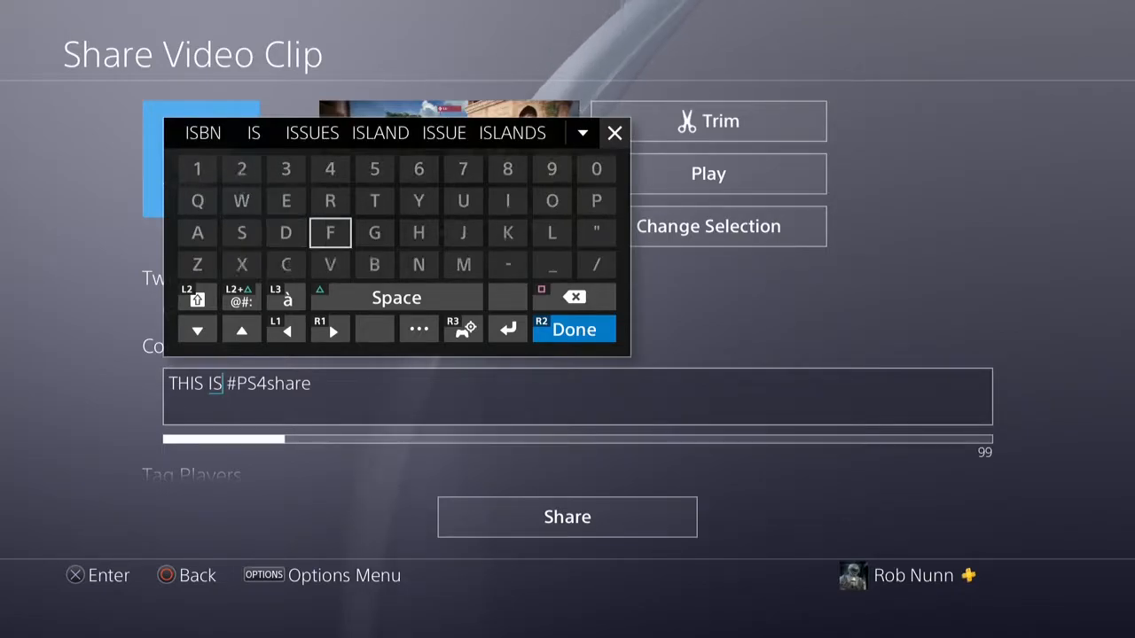
pyautogui.click(374, 264)
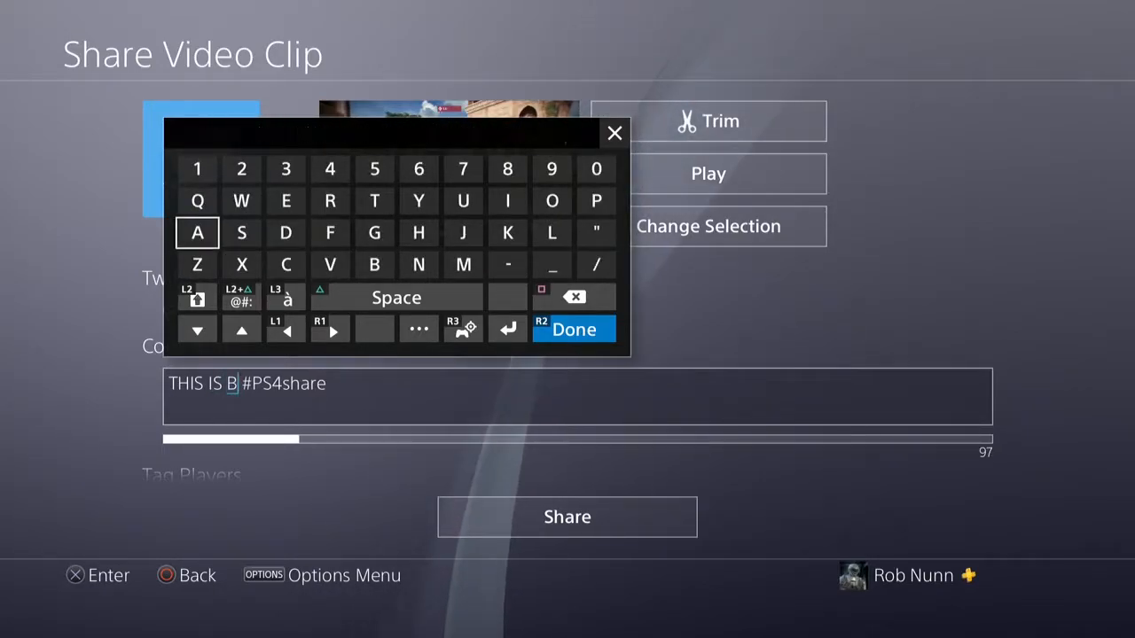
pyautogui.click(373, 201)
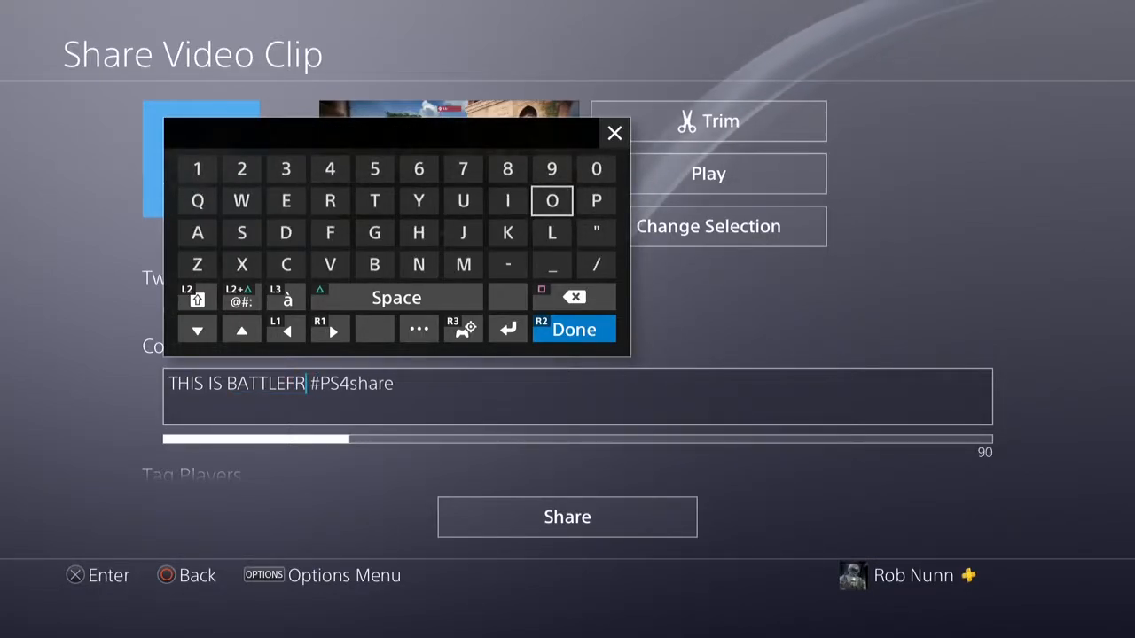
pyautogui.click(552, 200)
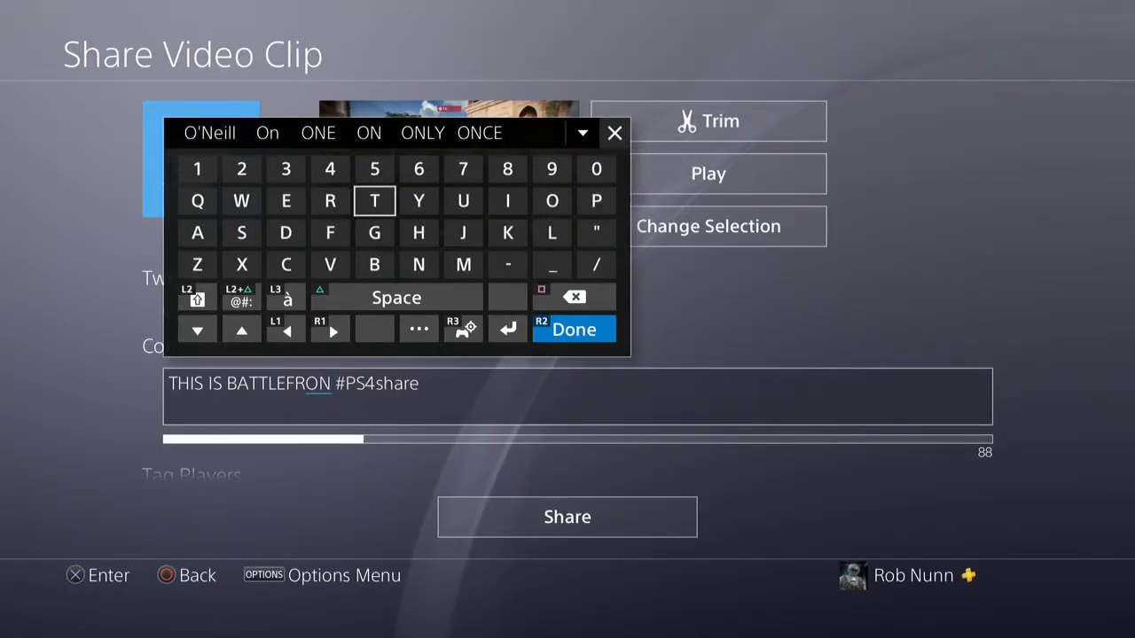
pyautogui.click(373, 200)
pyautogui.write('T 2!')
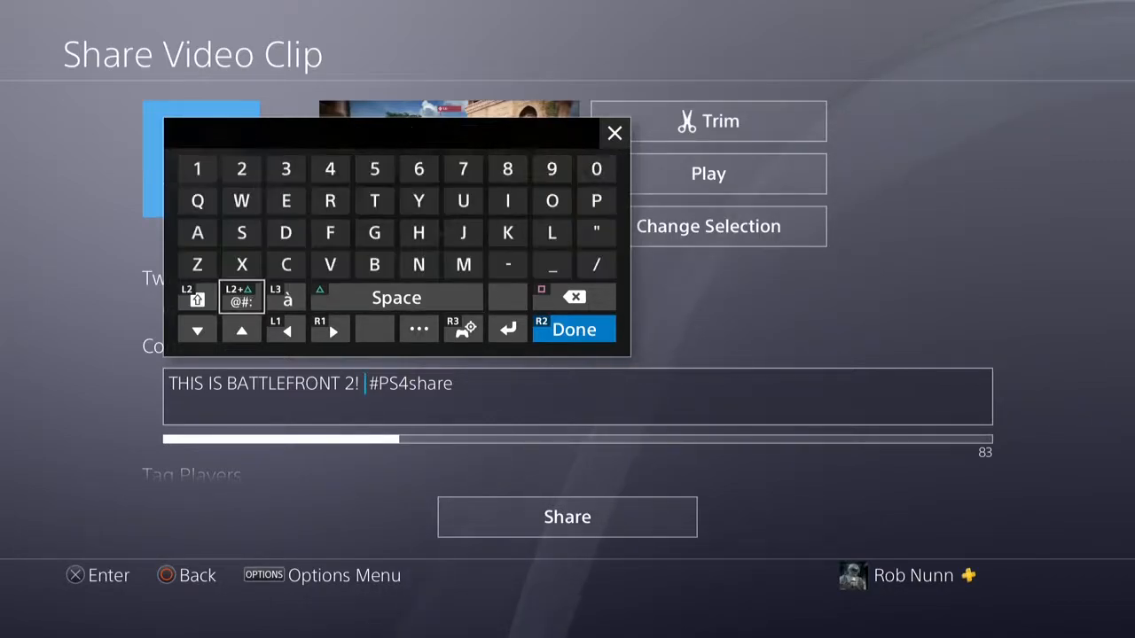
# Add the #BF2 hashtag to the comment using the symbols layout.
pyautogui.click(373, 265)
pyautogui.write('BF ')
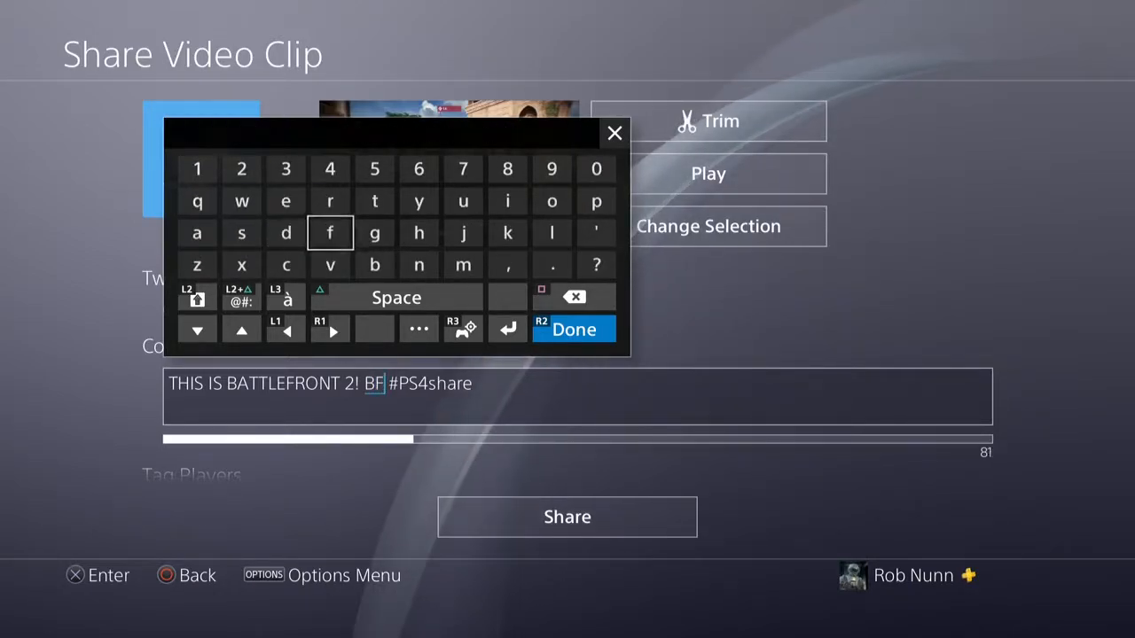
pyautogui.moveTo(197, 202)
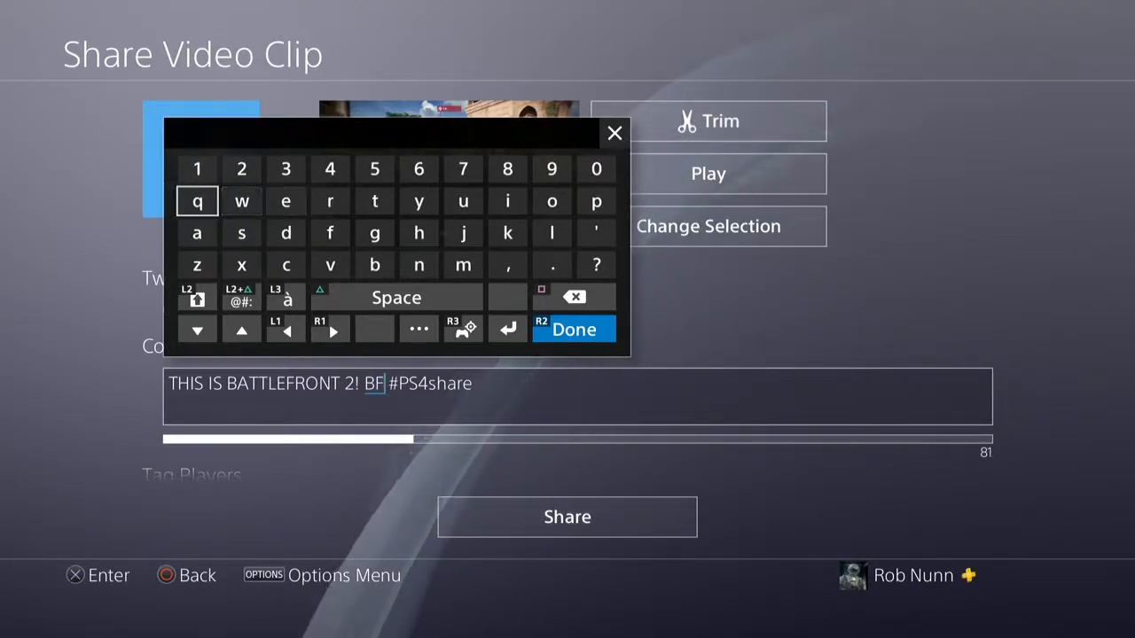
pyautogui.click(242, 169)
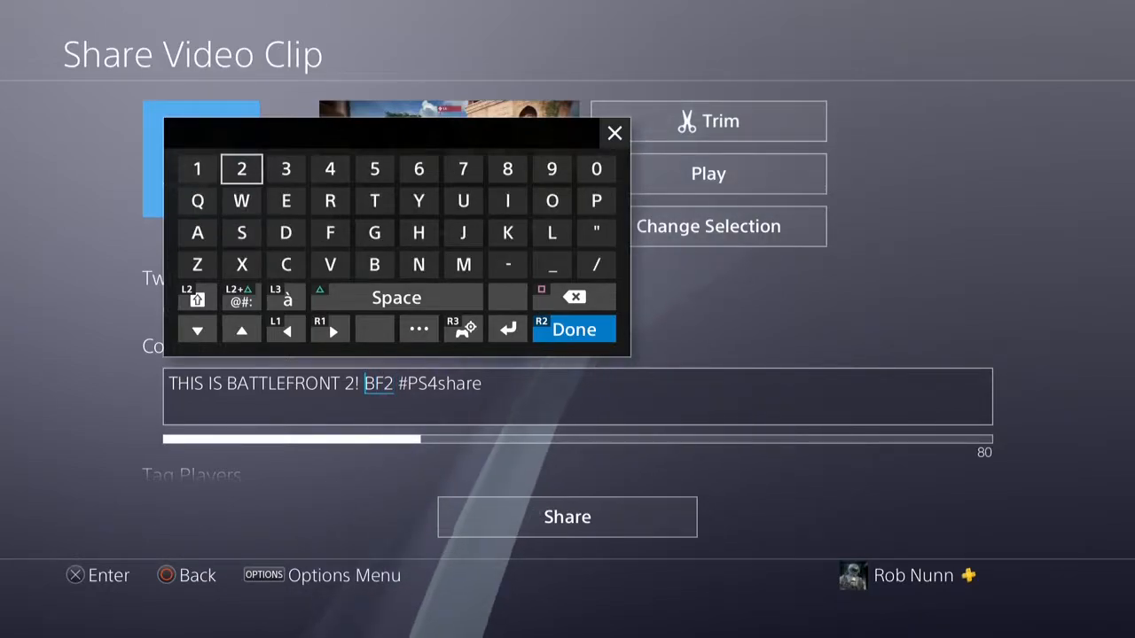
pyautogui.click(242, 297)
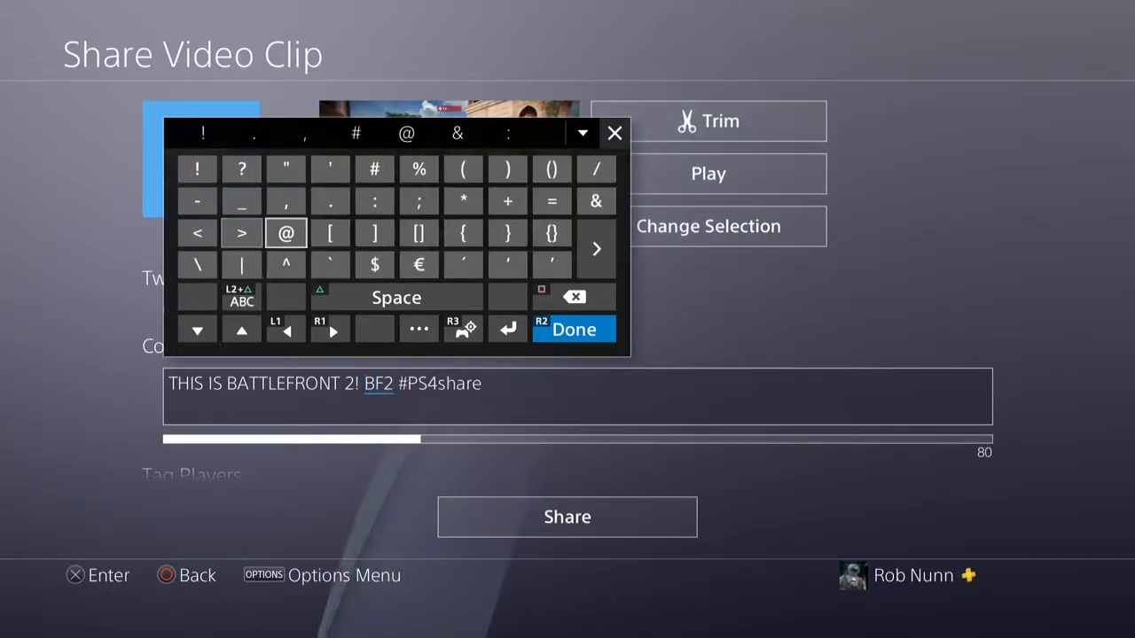
pyautogui.click(373, 169)
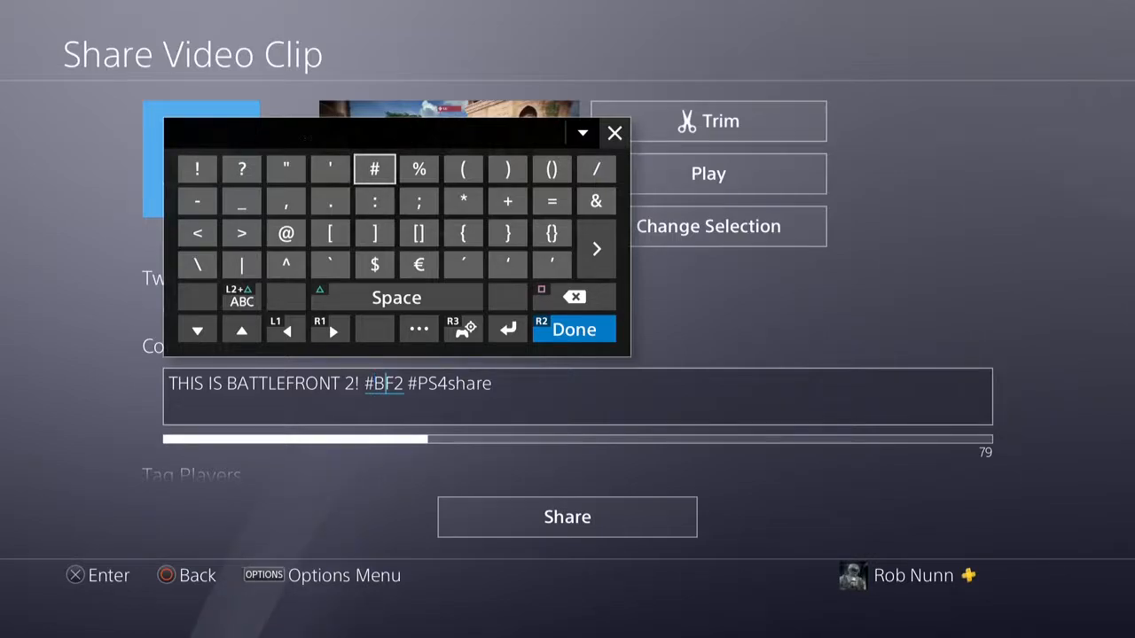
# Add a #Battlefront2 hashtag followed by a space before #PS4share.
pyautogui.click(374, 169)
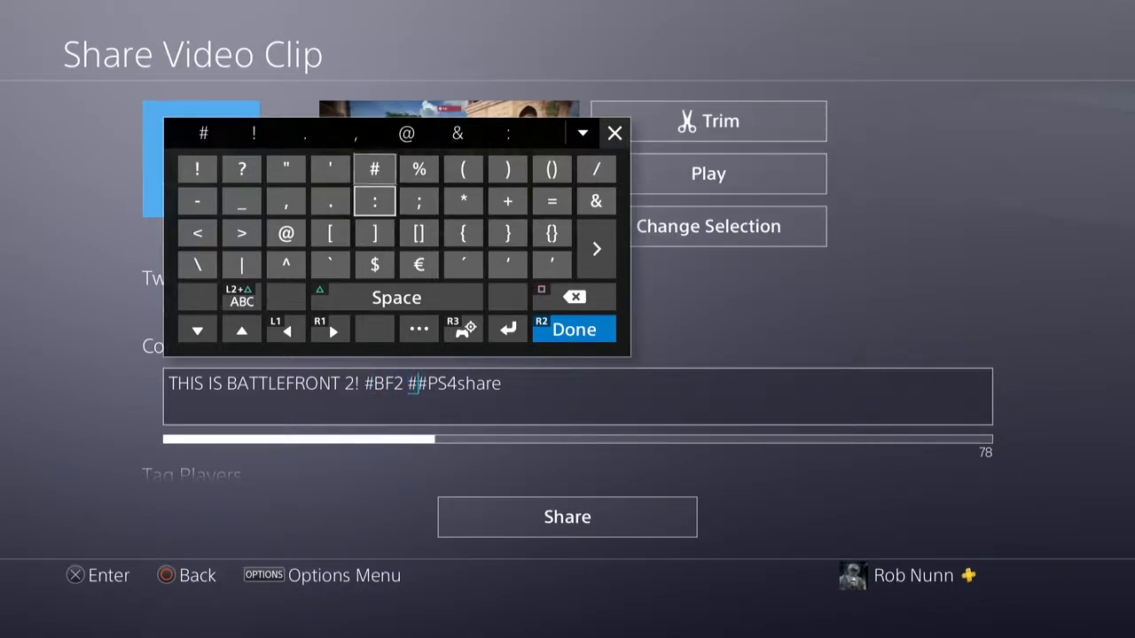
pyautogui.click(241, 297)
pyautogui.write('Battlefo')
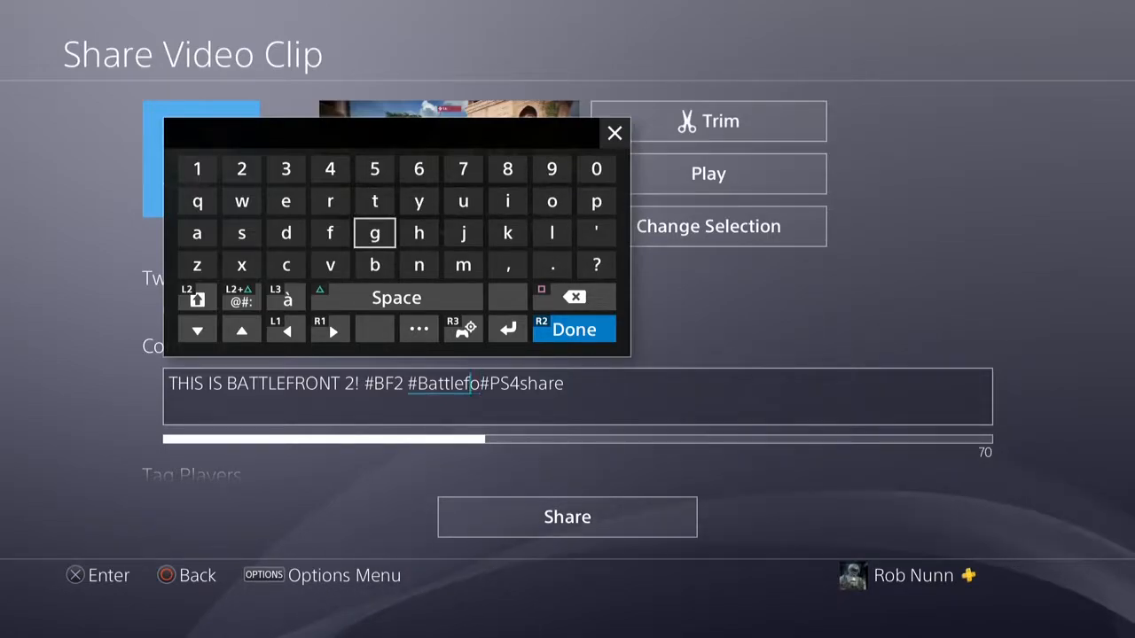
pyautogui.click(330, 201)
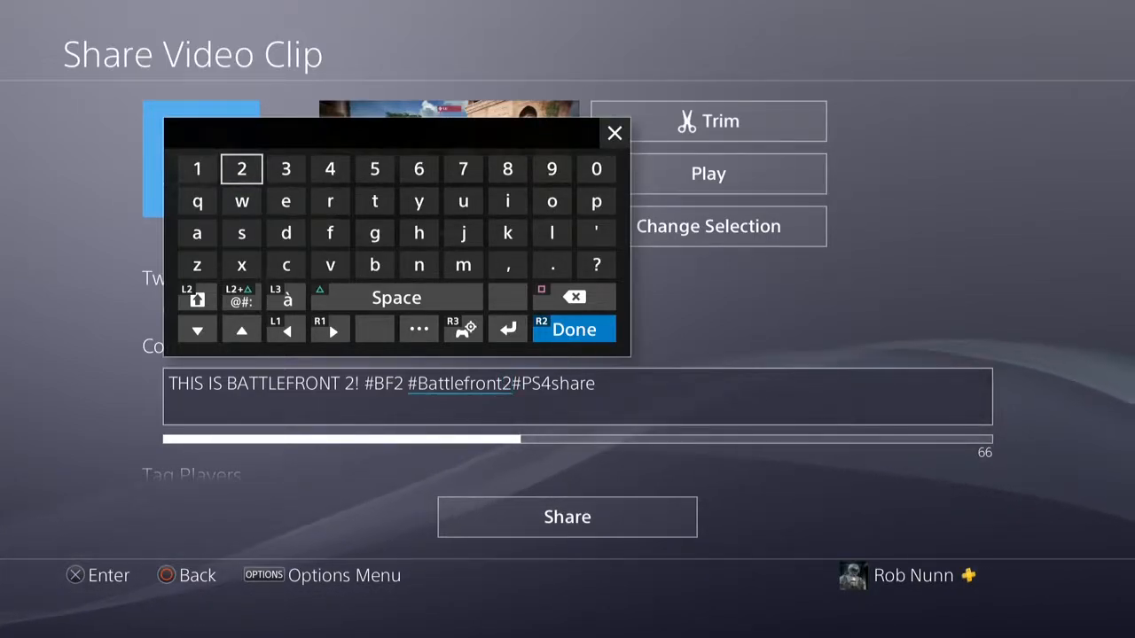
pyautogui.click(396, 297)
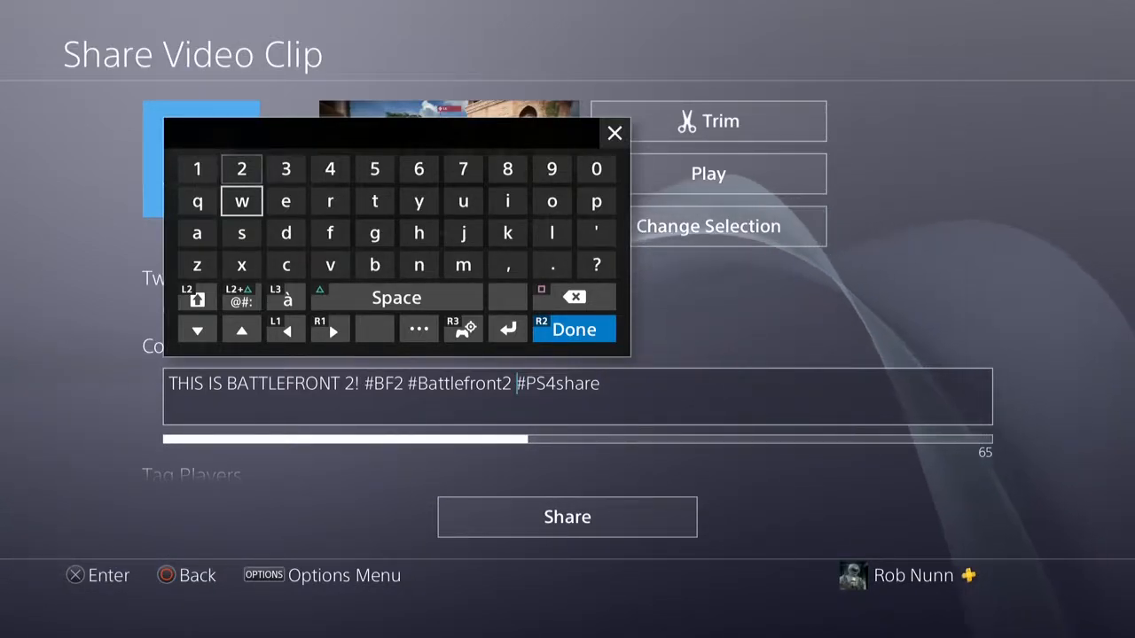
# Finish the comment and share the clip to Twitter, adding it to Uploads.
pyautogui.click(574, 328)
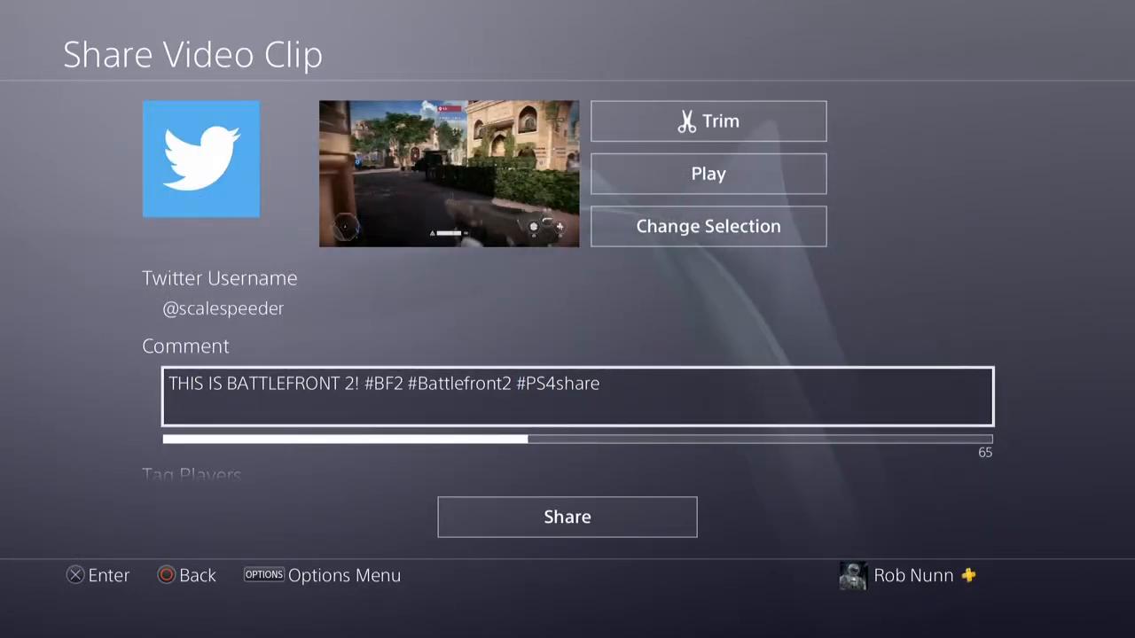
pyautogui.scroll(-3)
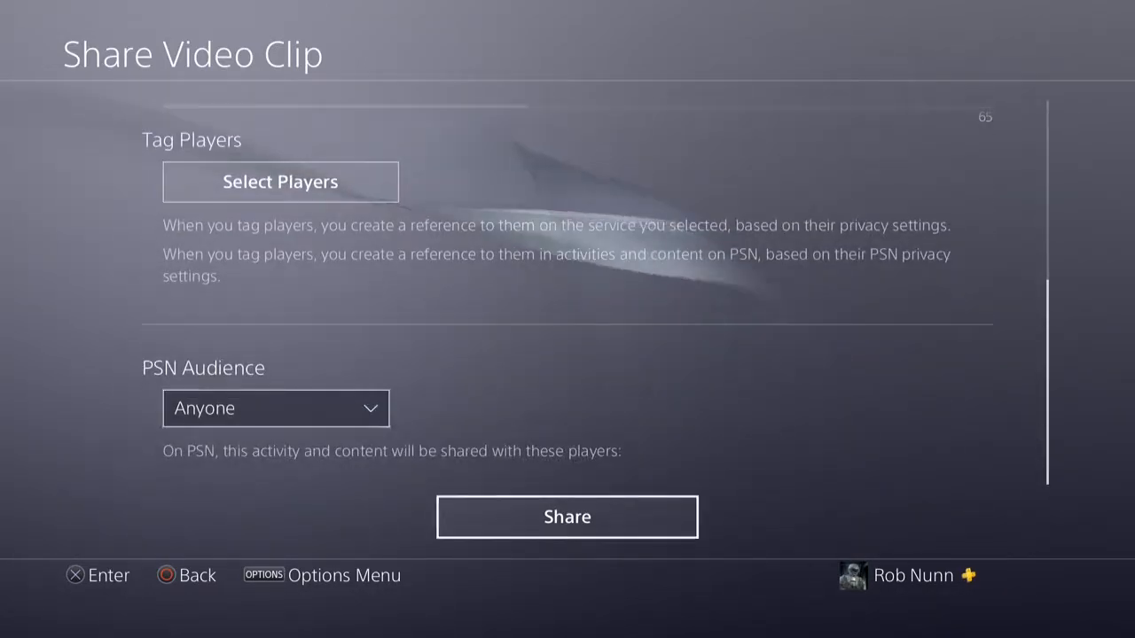
pyautogui.click(567, 517)
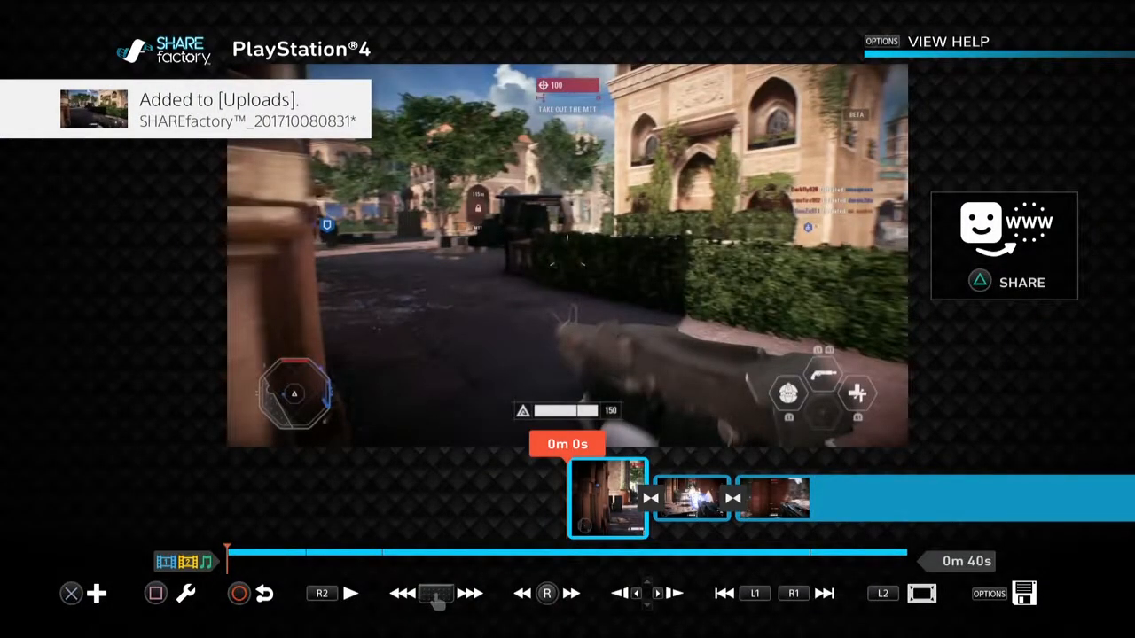